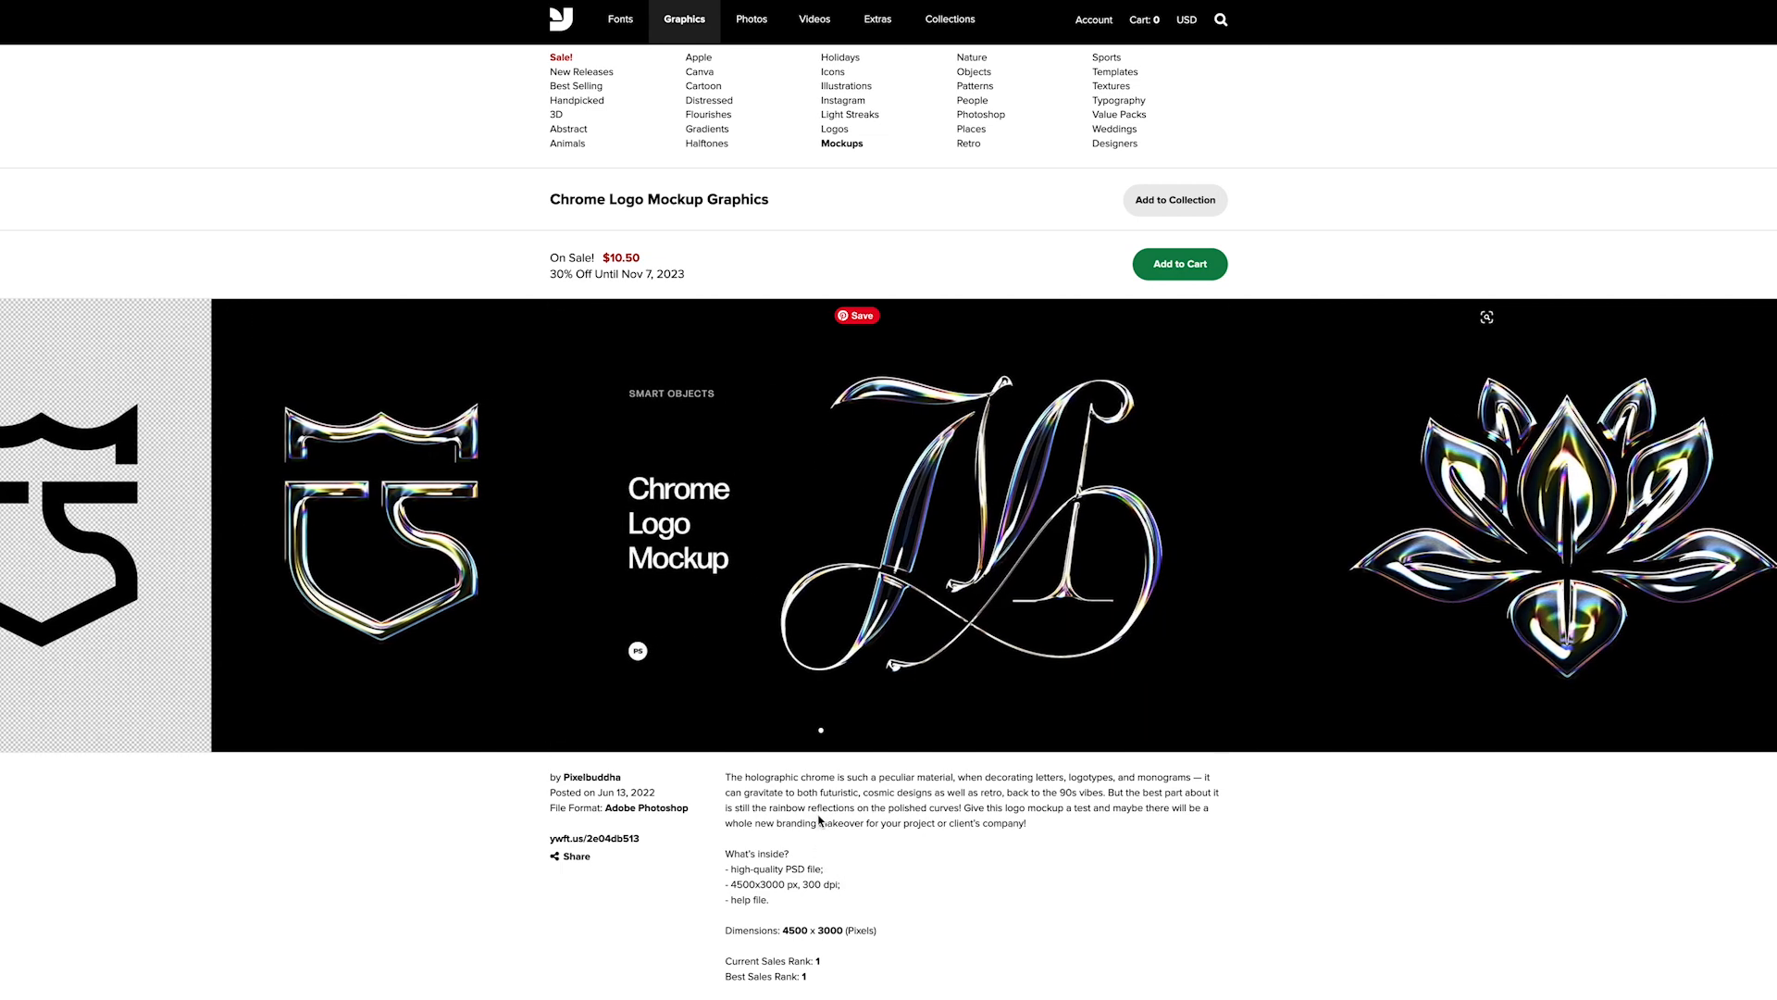
{"action": "mouse_move", "coordinate": [778, 482]}
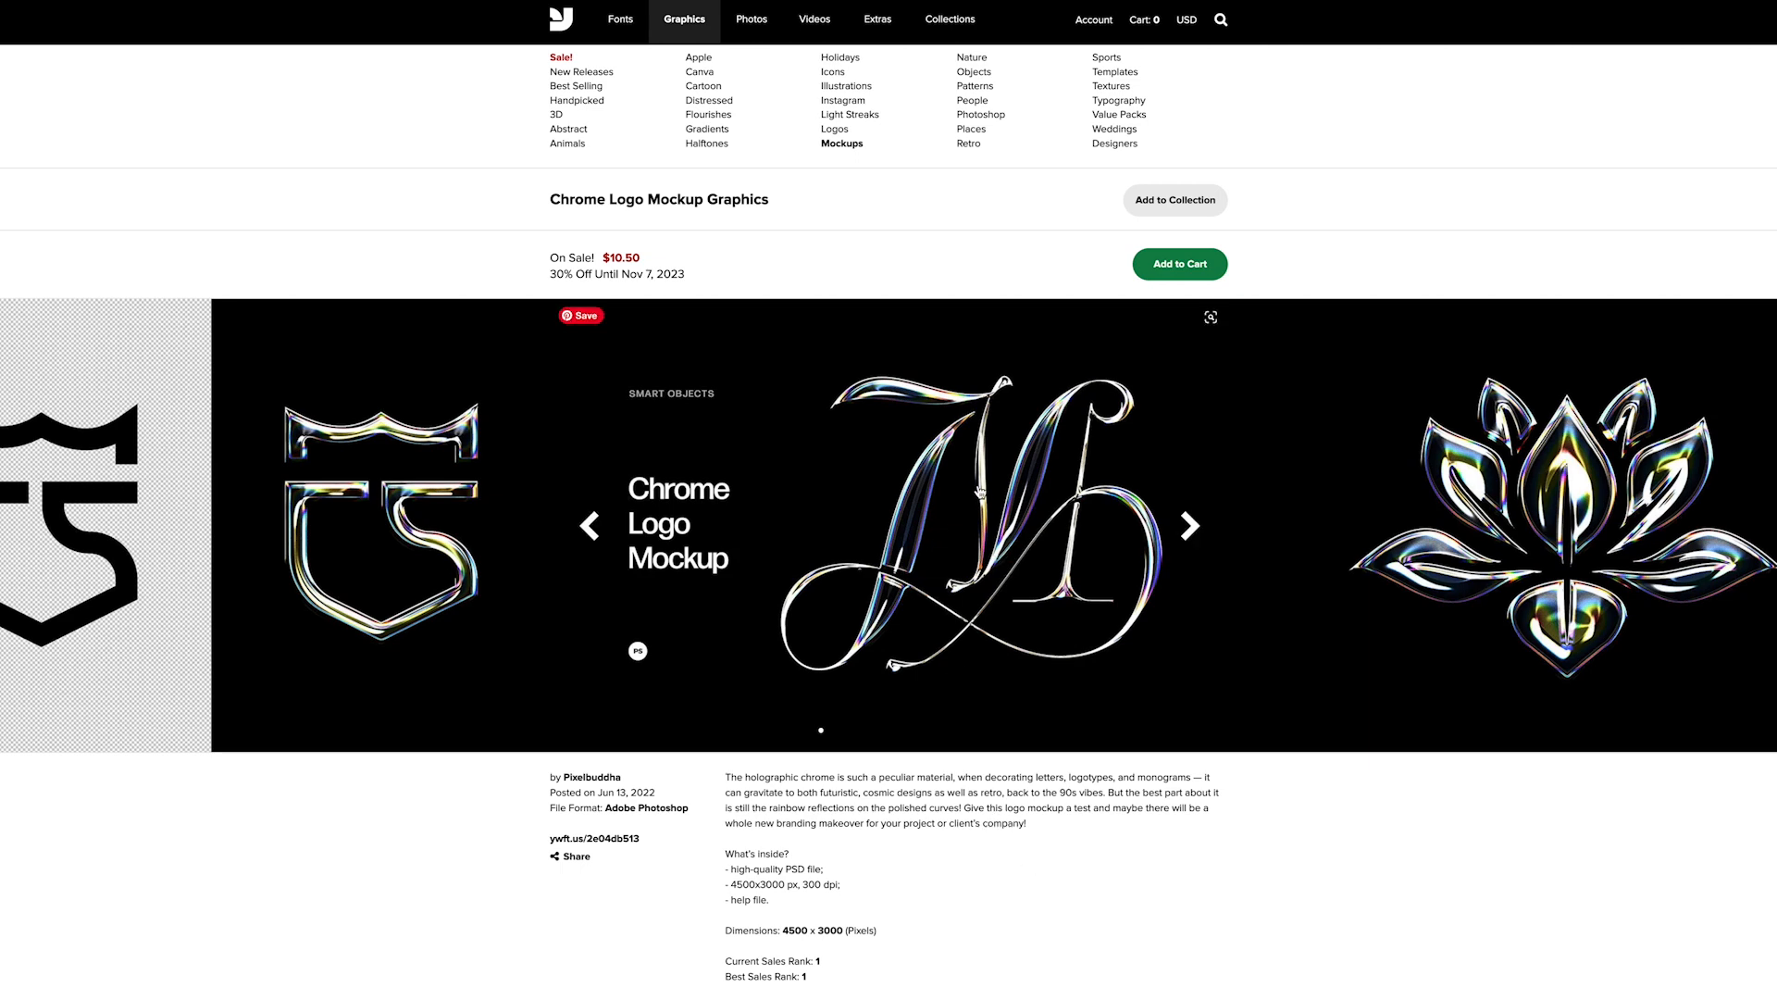
Advance the Chrome Logo Mockup preview carousel two images, past the monogram and lotus examples.
{"action": "left_click", "coordinate": [1188, 526]}
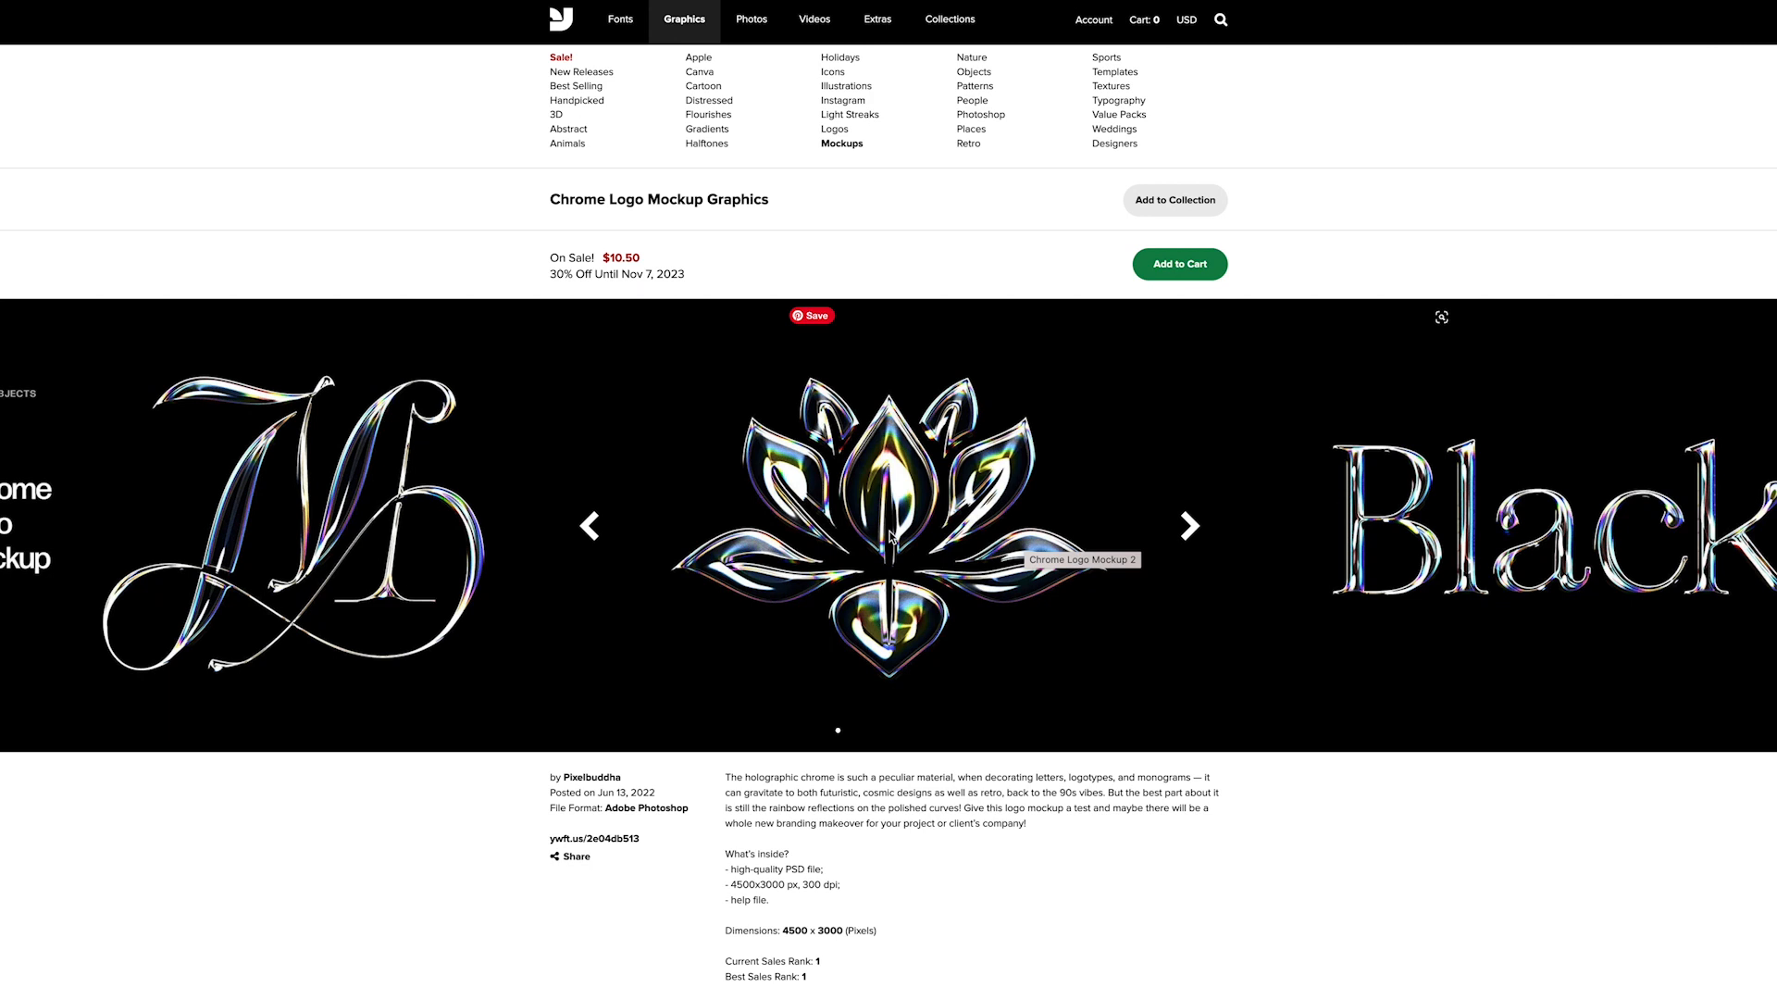
{"action": "left_click", "coordinate": [1190, 525]}
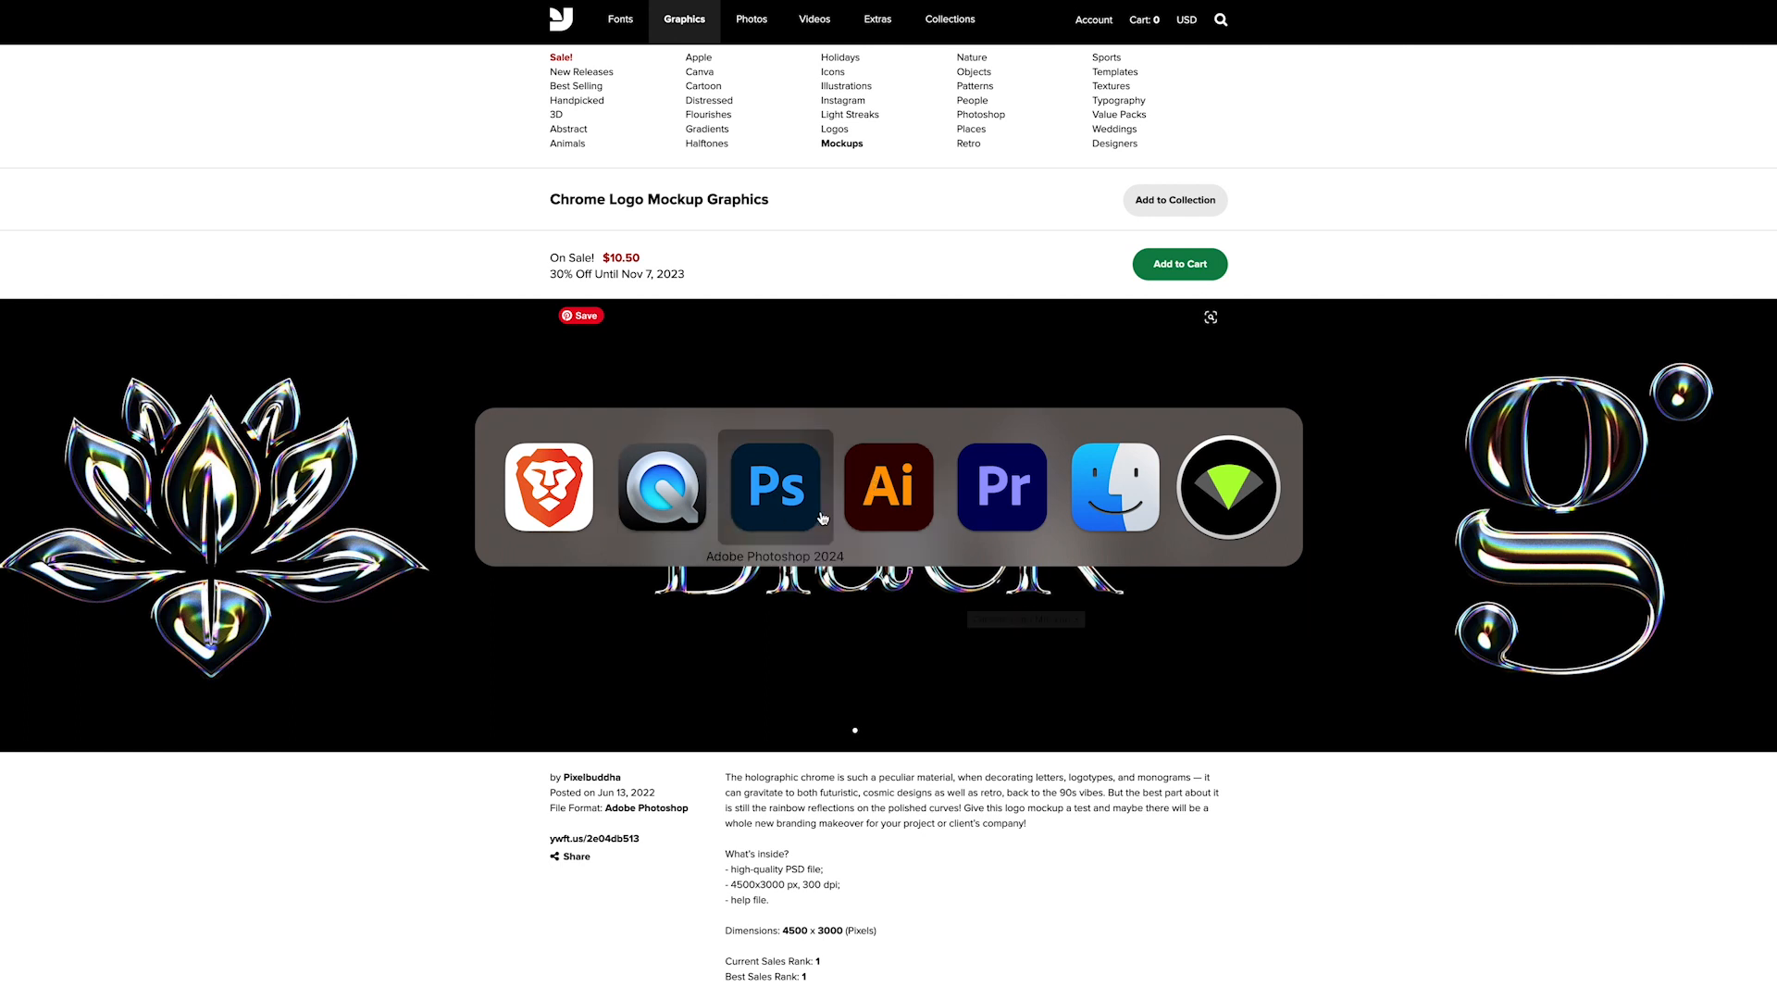
Switch to Photoshop and open the Edit Content smart object showing the black Design text.
{"action": "left_click", "coordinate": [774, 488]}
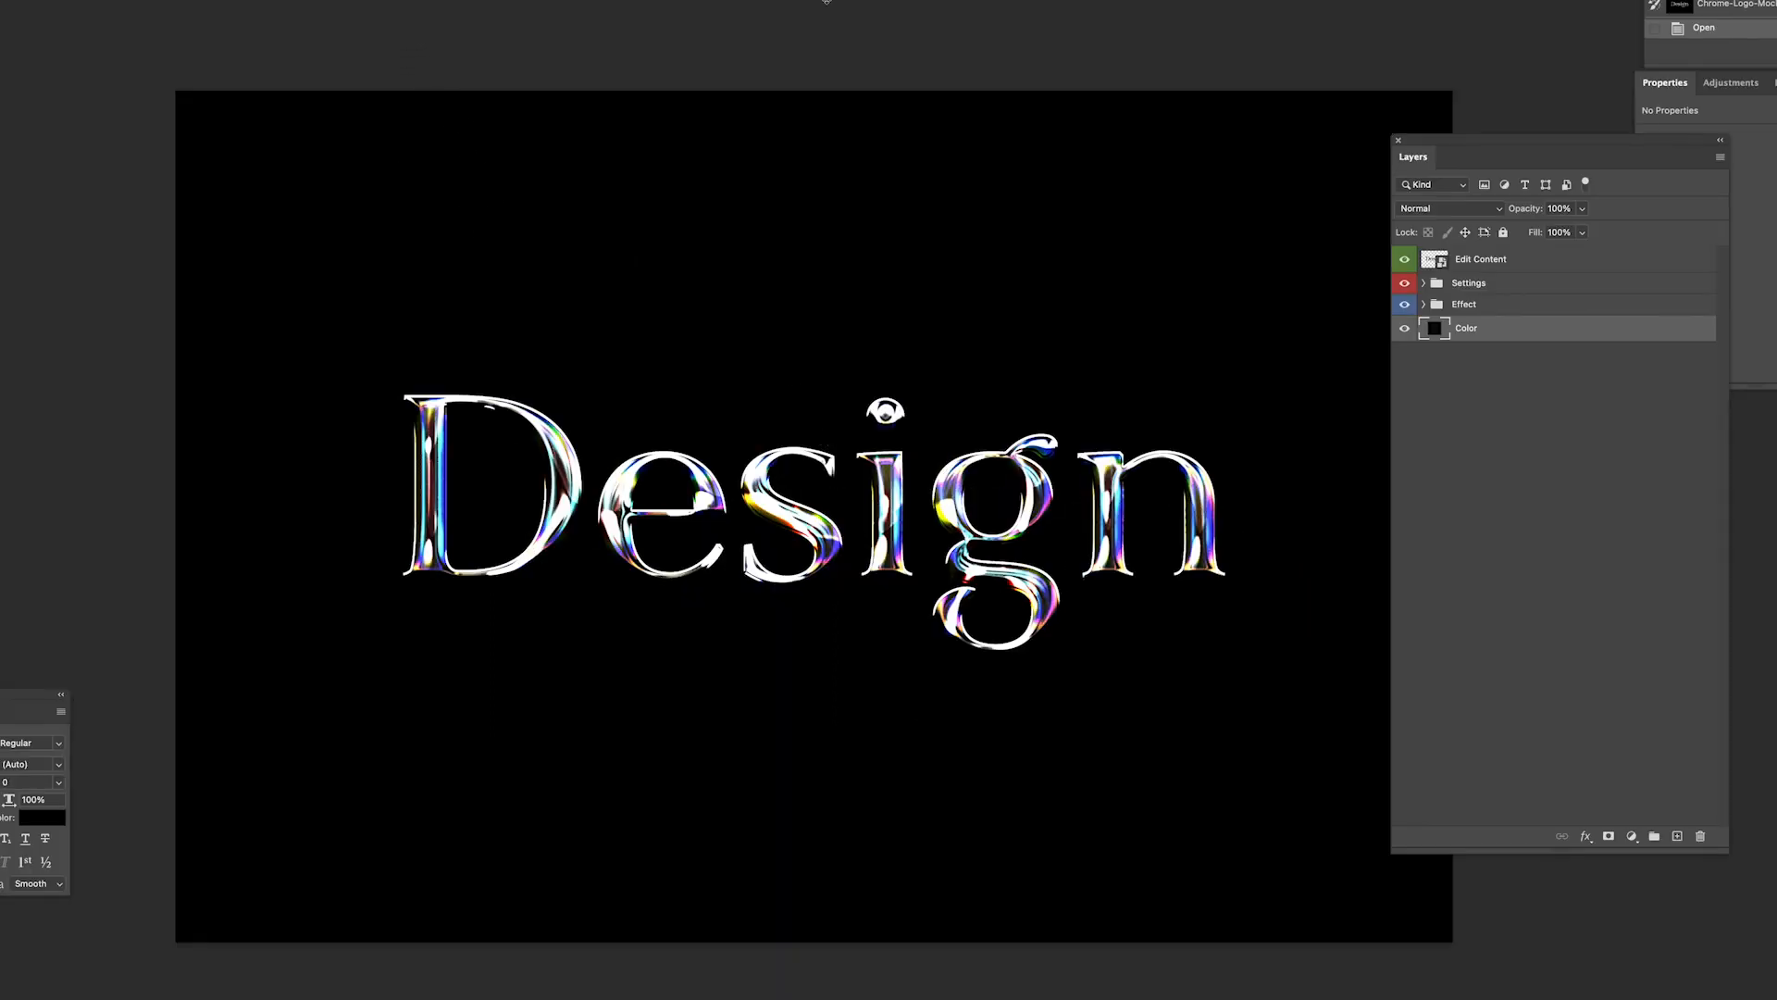
{"action": "mouse_move", "coordinate": [957, 167]}
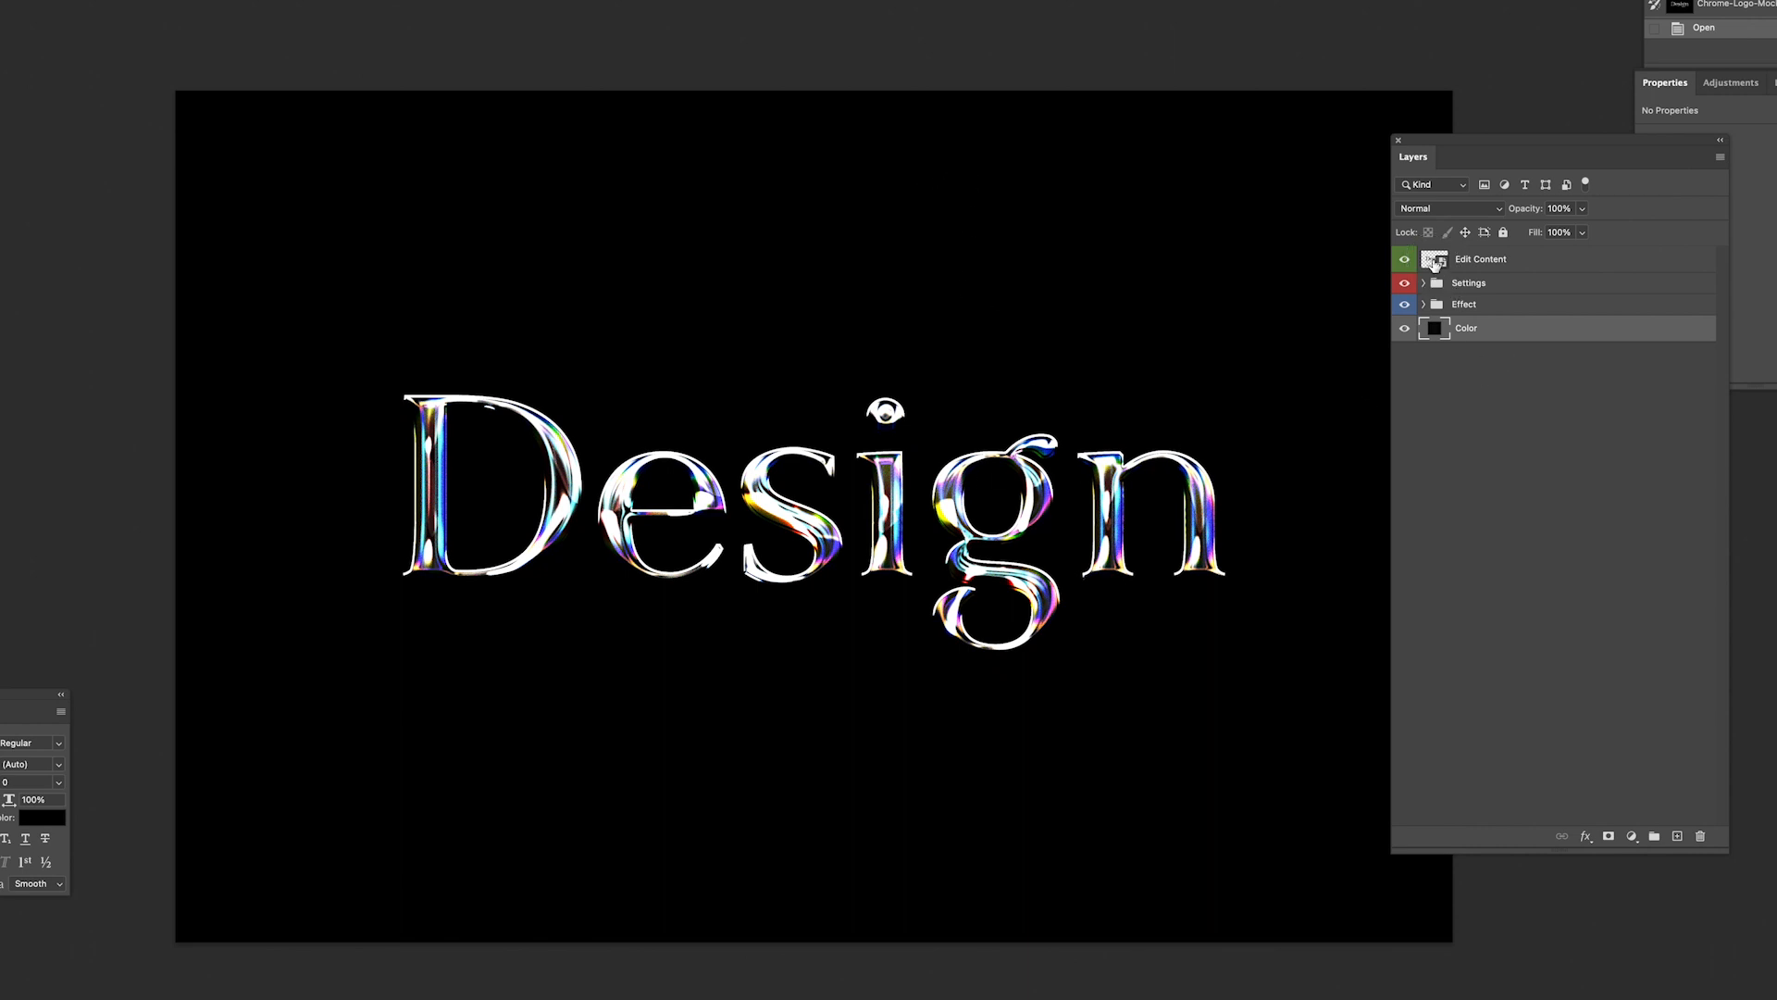
{"action": "left_click", "coordinate": [1479, 258]}
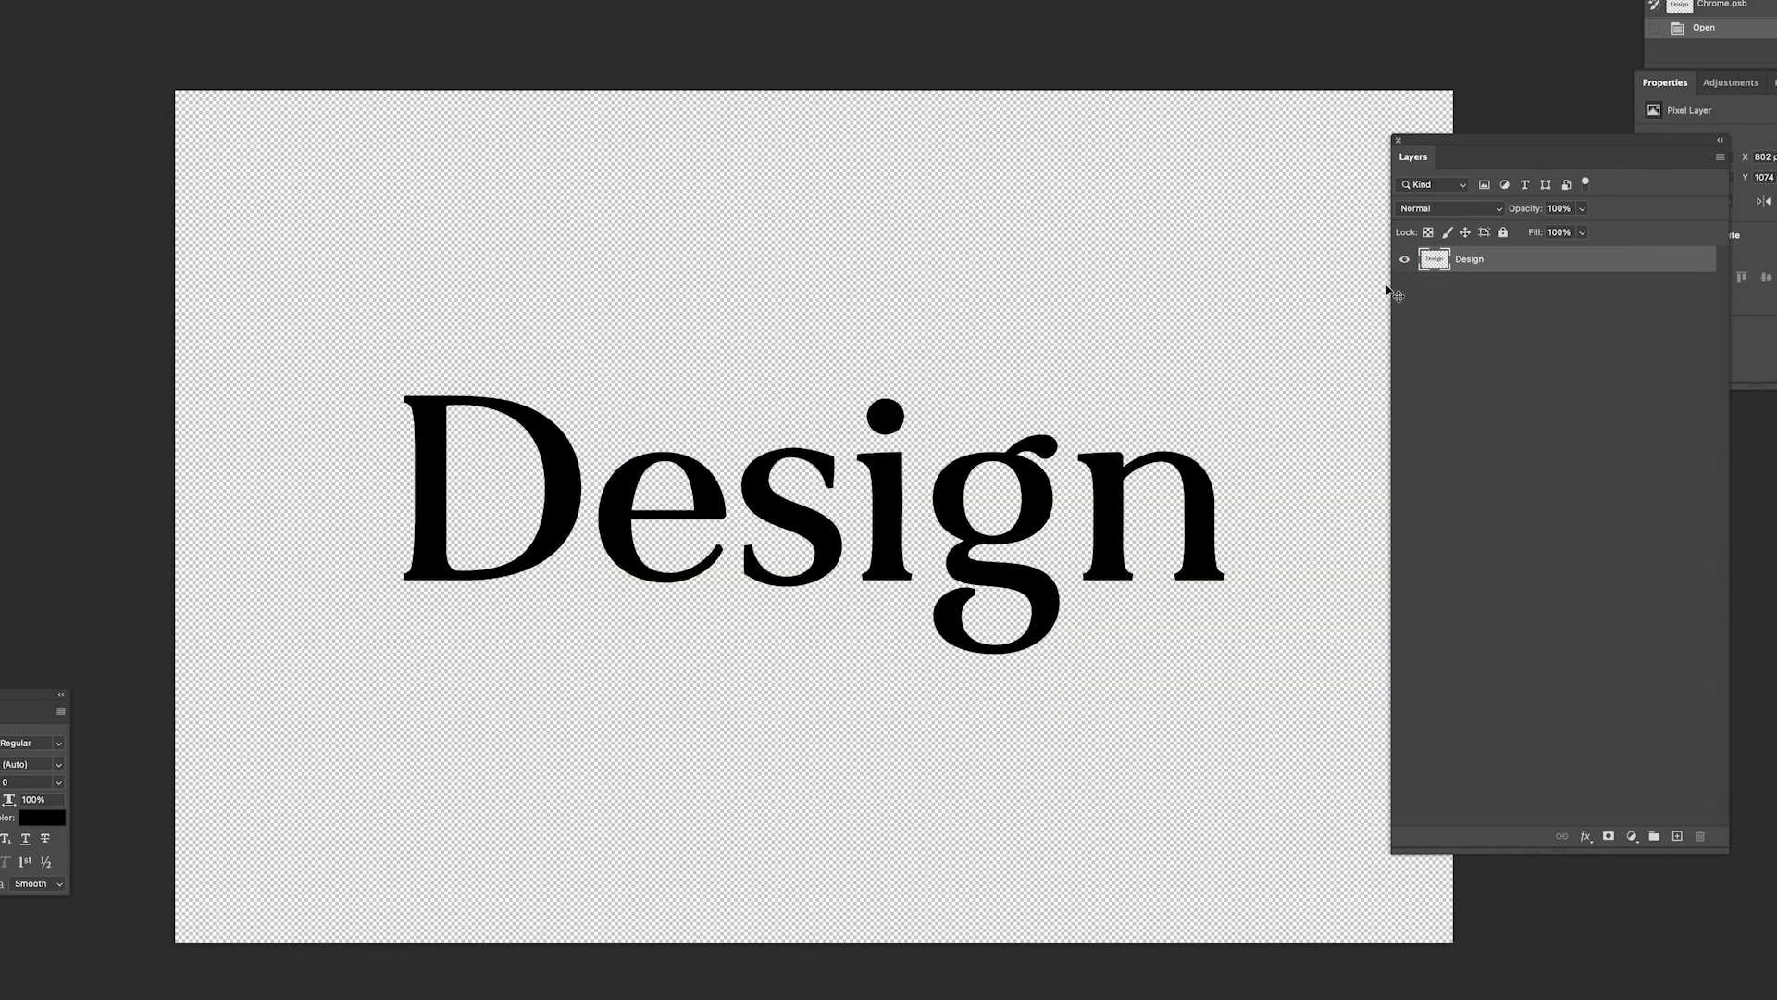
{"action": "mouse_move", "coordinate": [812, 544]}
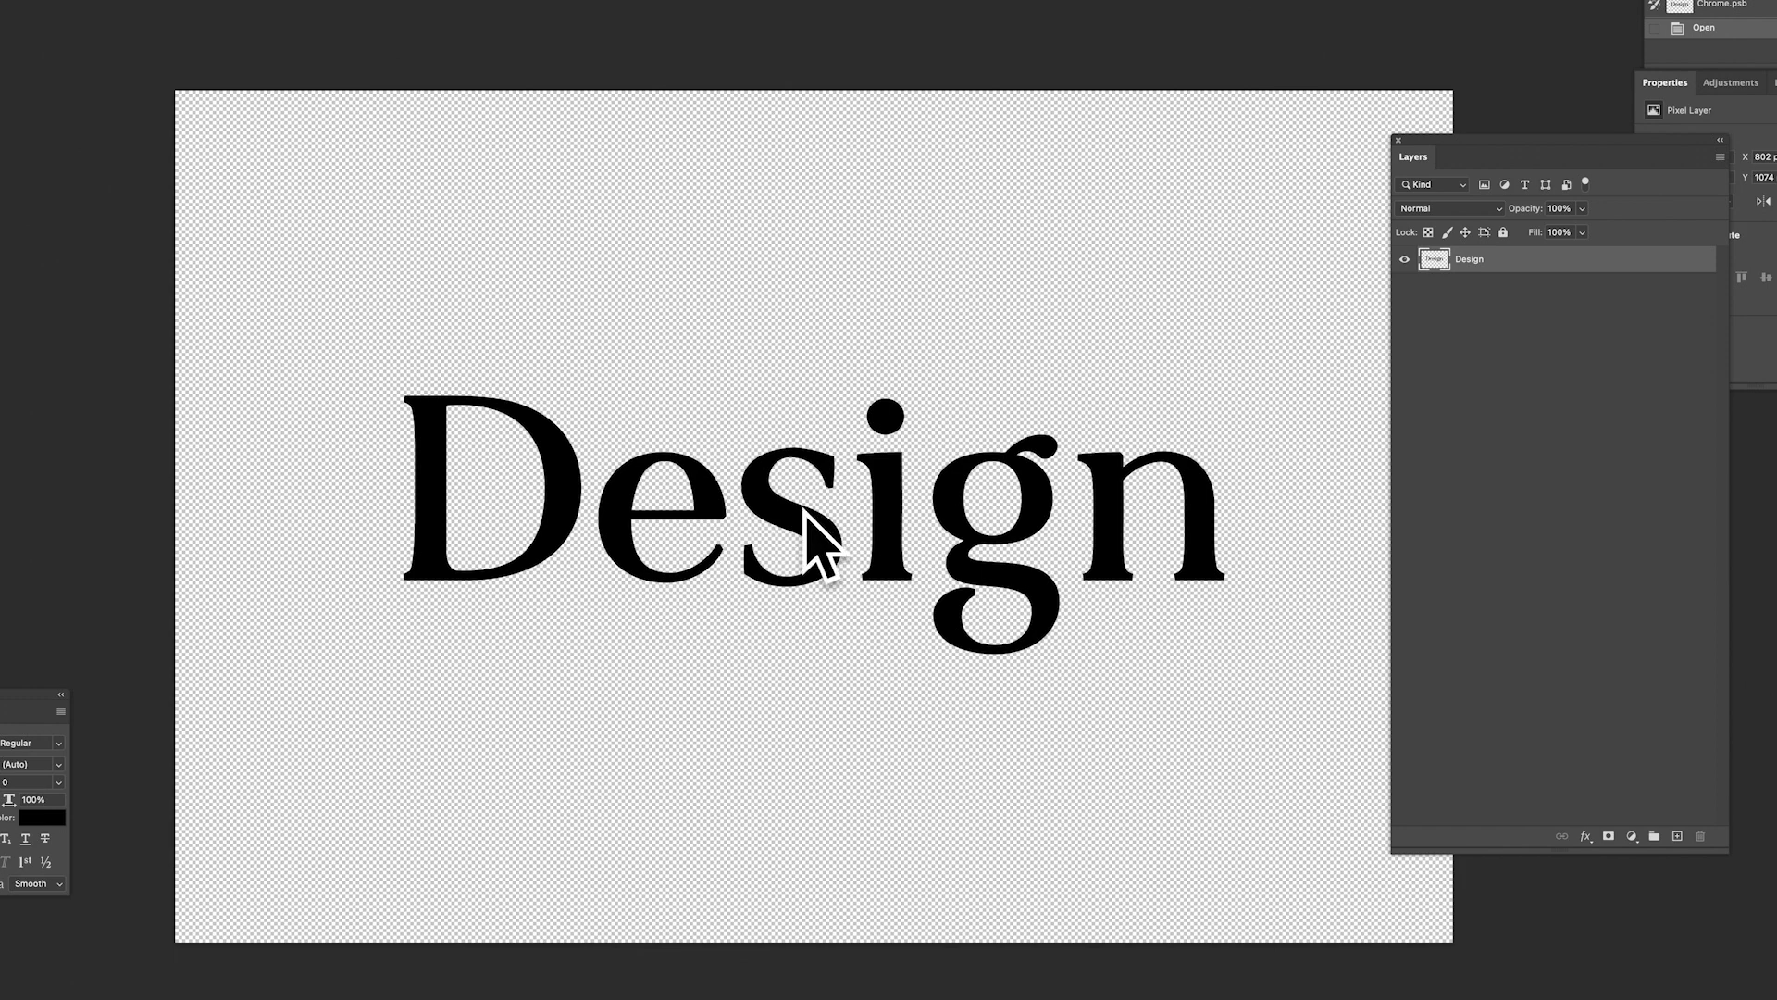
Add an uppercase DESIGN type layer in a tall condensed bold font above Design.
{"action": "left_click", "coordinate": [1403, 259]}
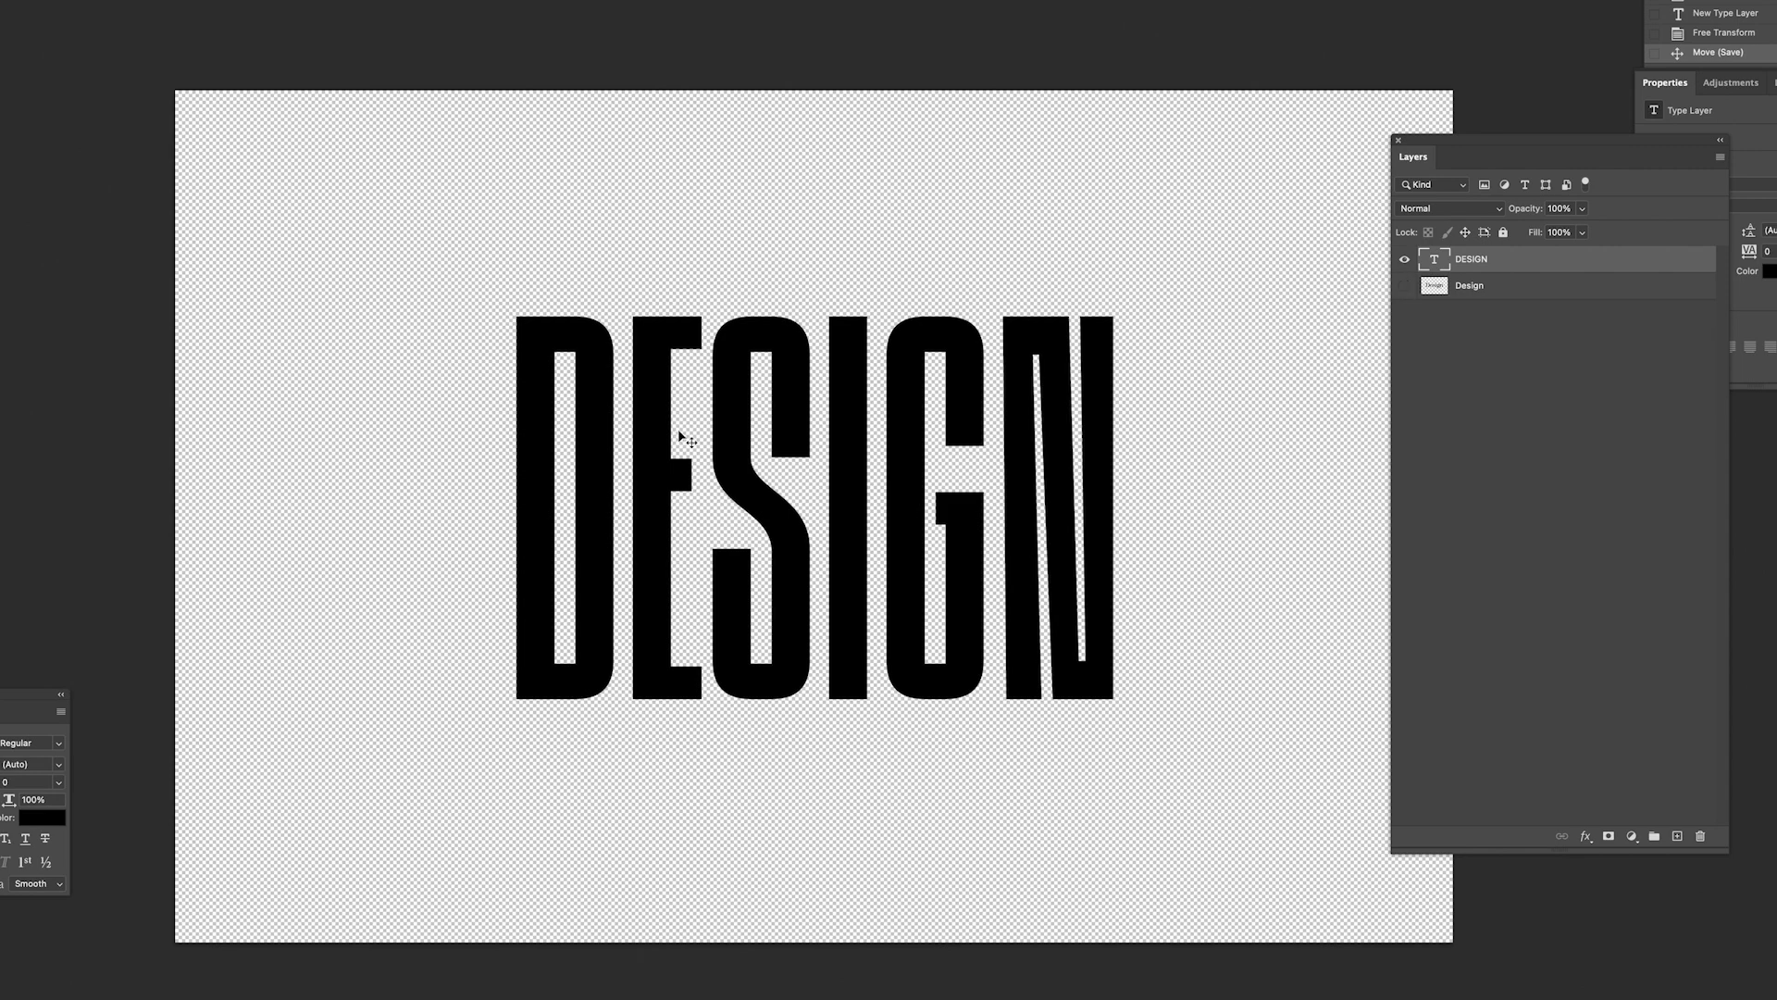
{"action": "mouse_move", "coordinate": [712, 474]}
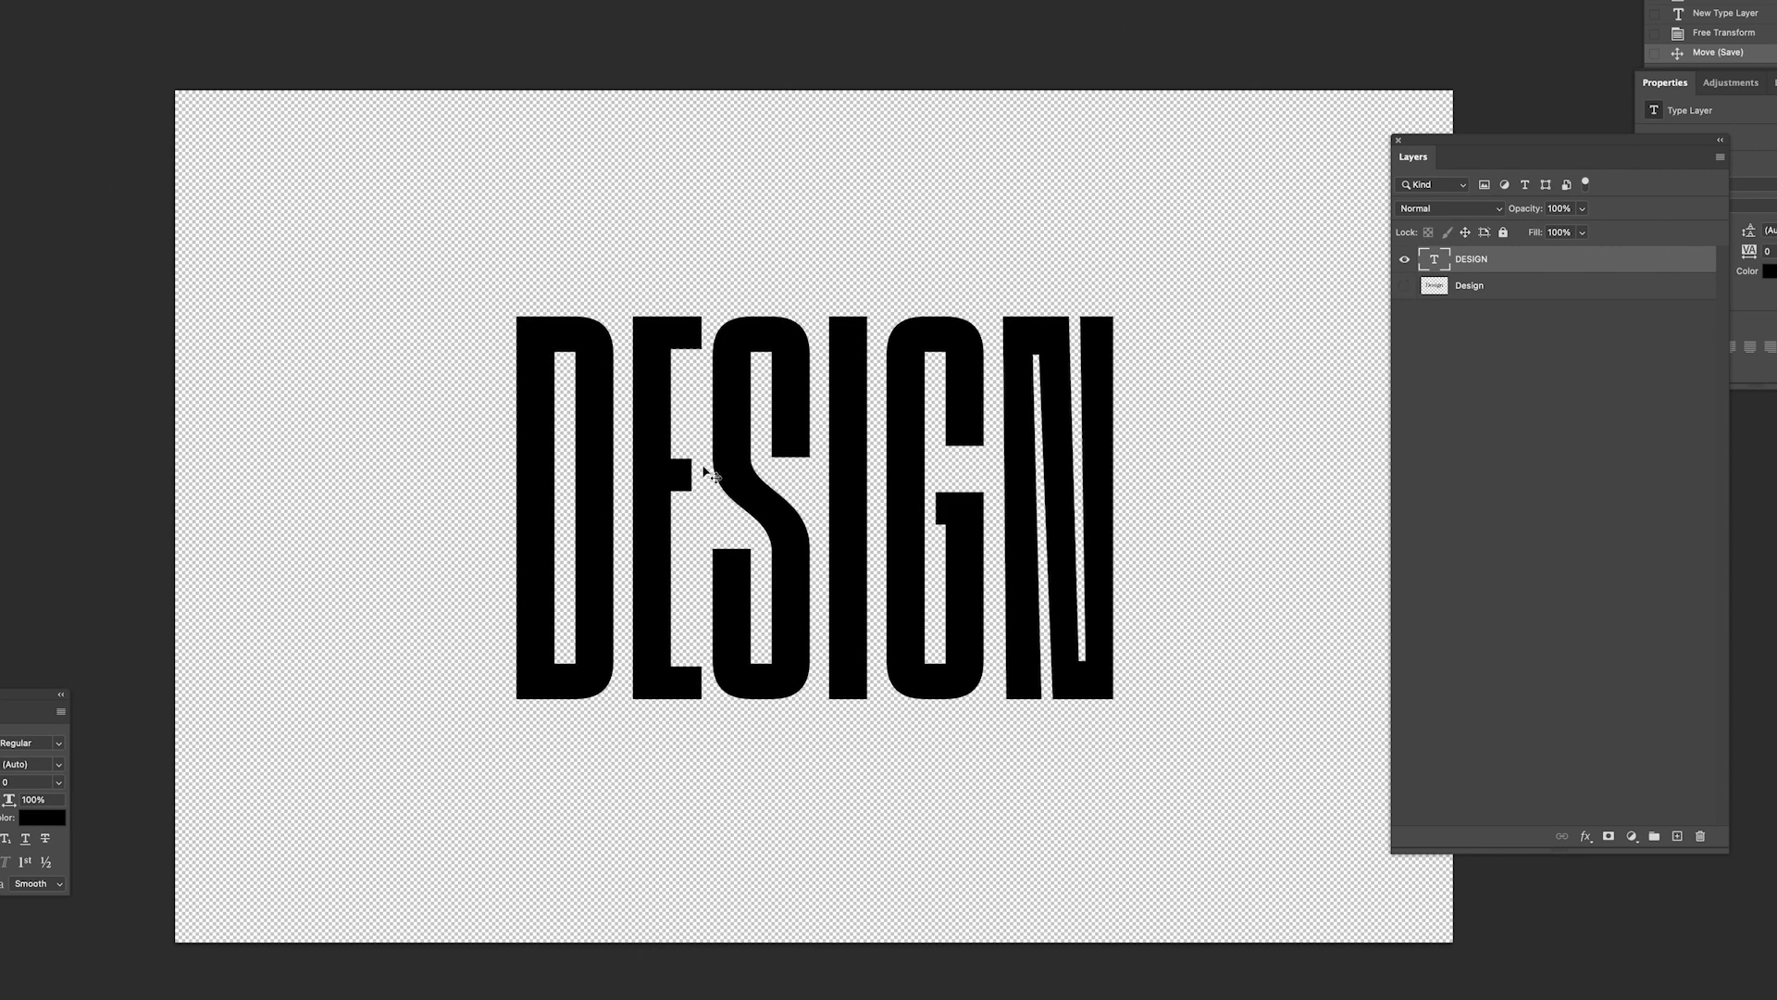
{"action": "mouse_move", "coordinate": [858, 372]}
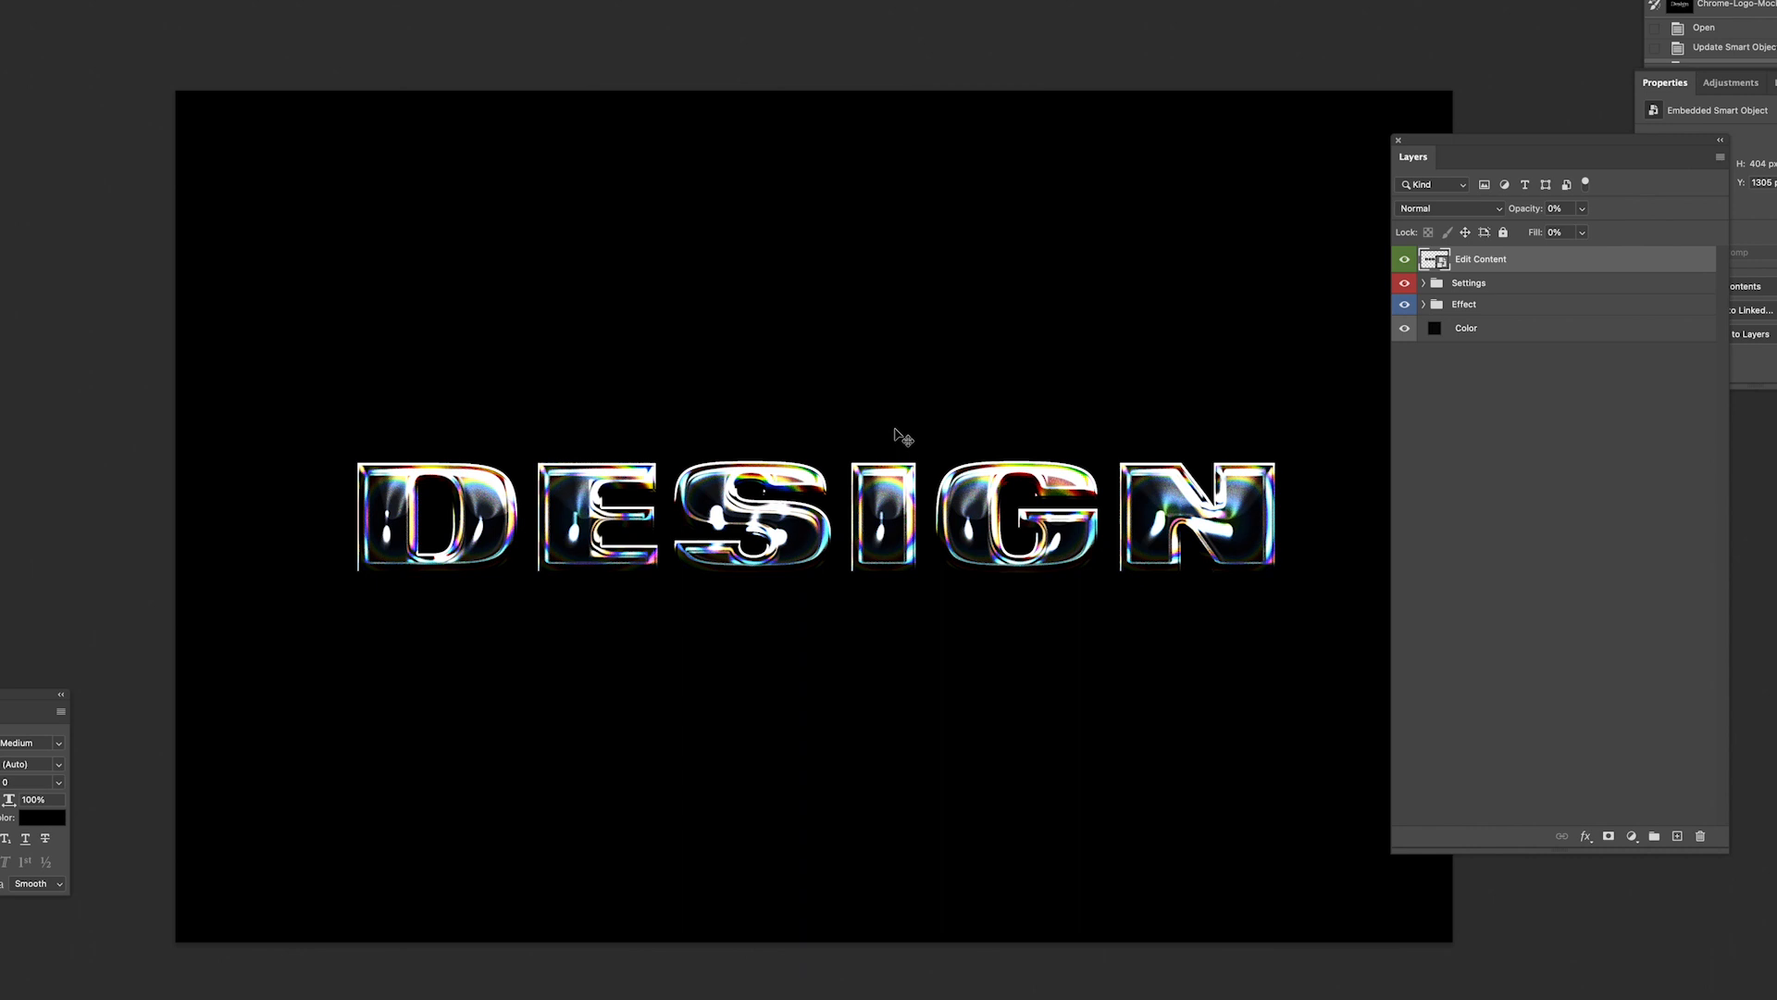
{"action": "mouse_move", "coordinate": [1040, 499]}
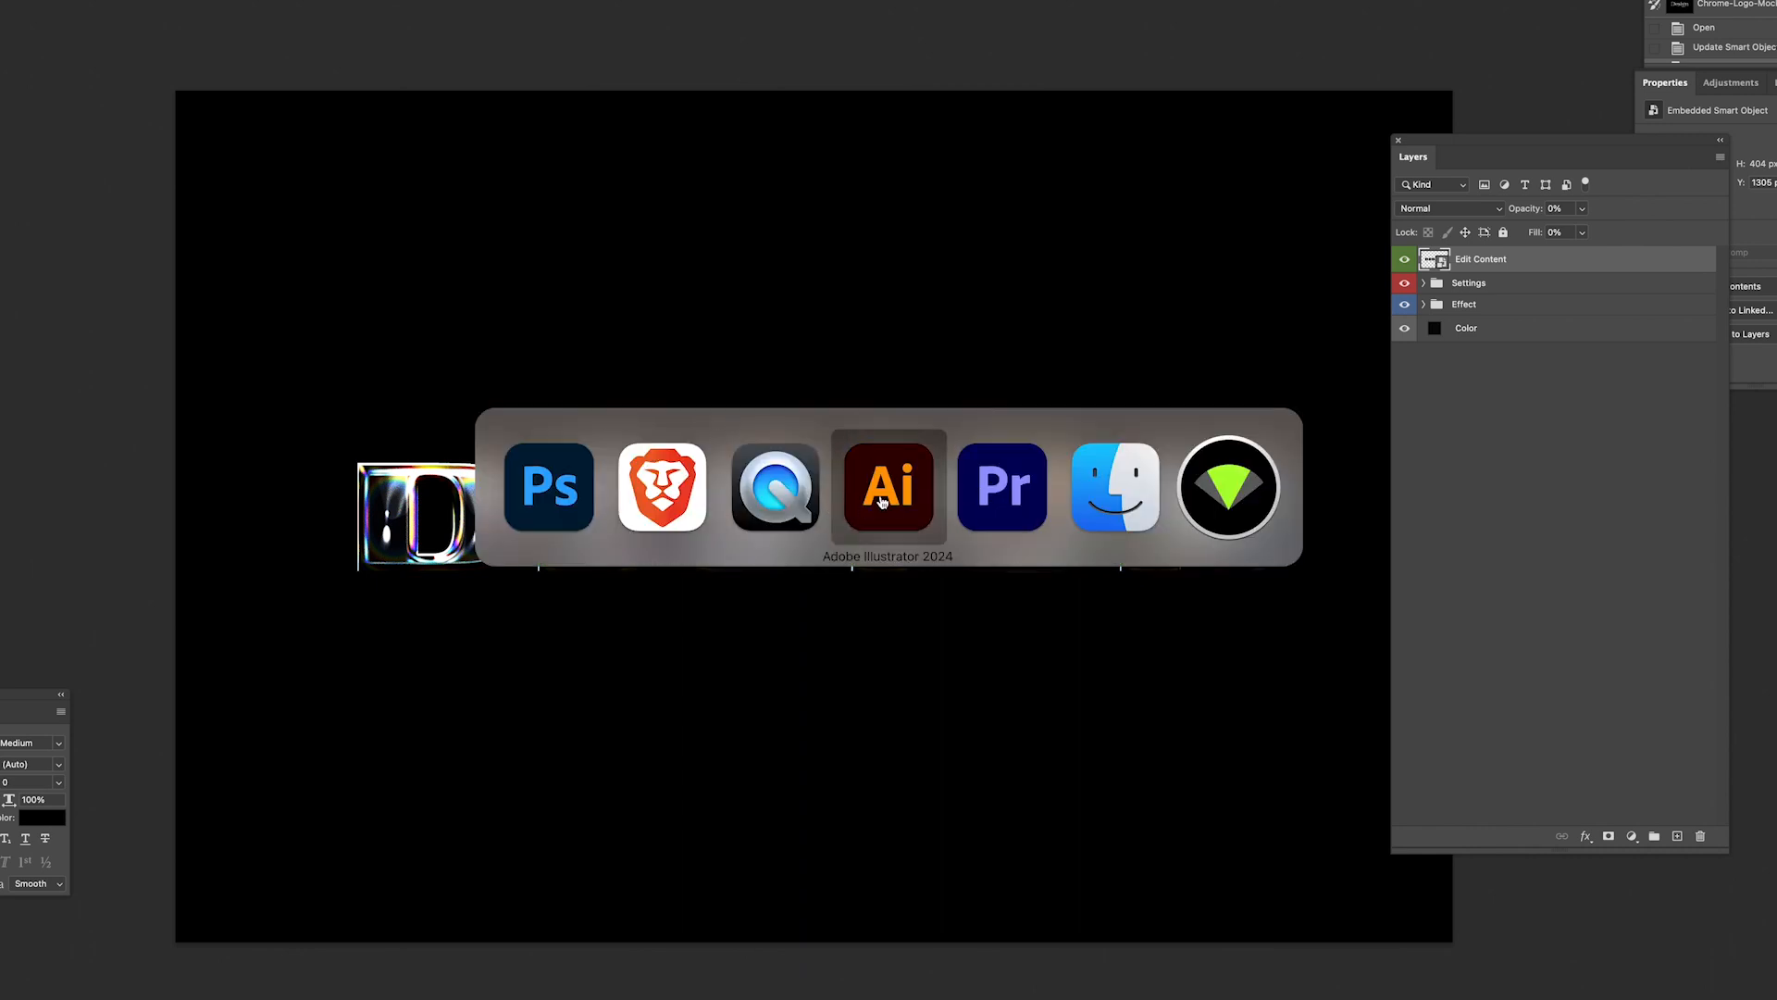
Select the black logo artwork in Illustrator, then return to Photoshop.
{"action": "left_click", "coordinate": [888, 488]}
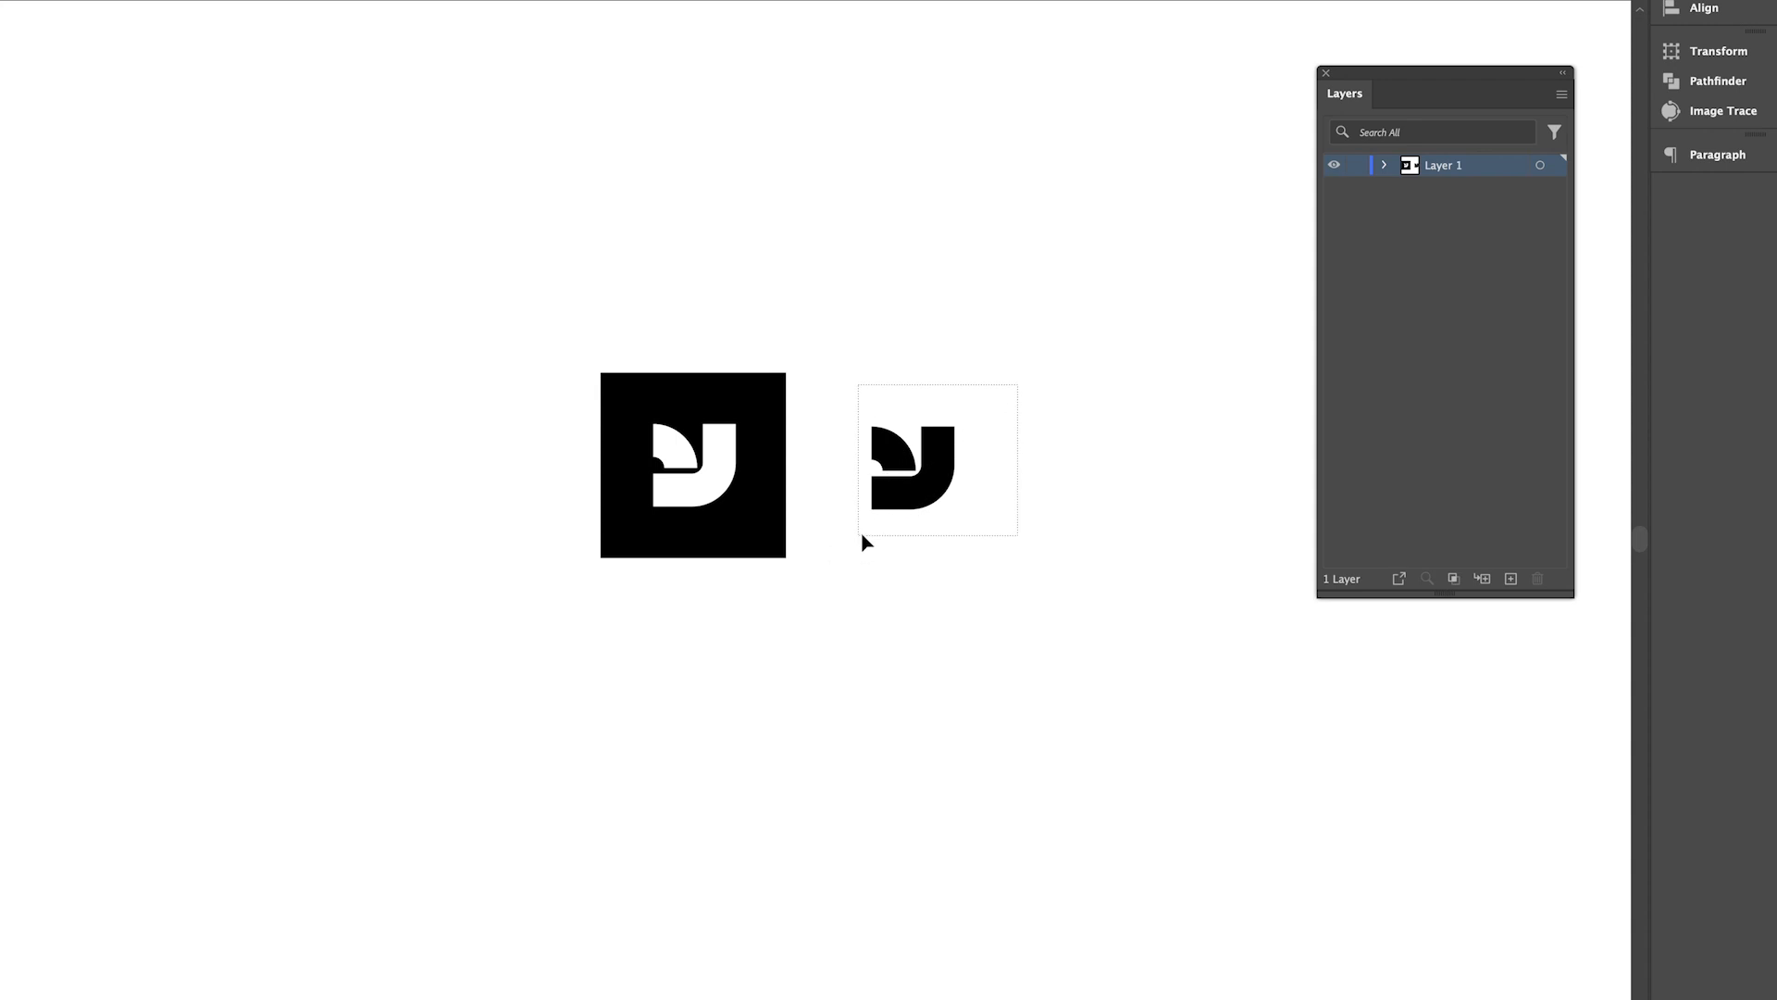
{"action": "left_click", "coordinate": [913, 464]}
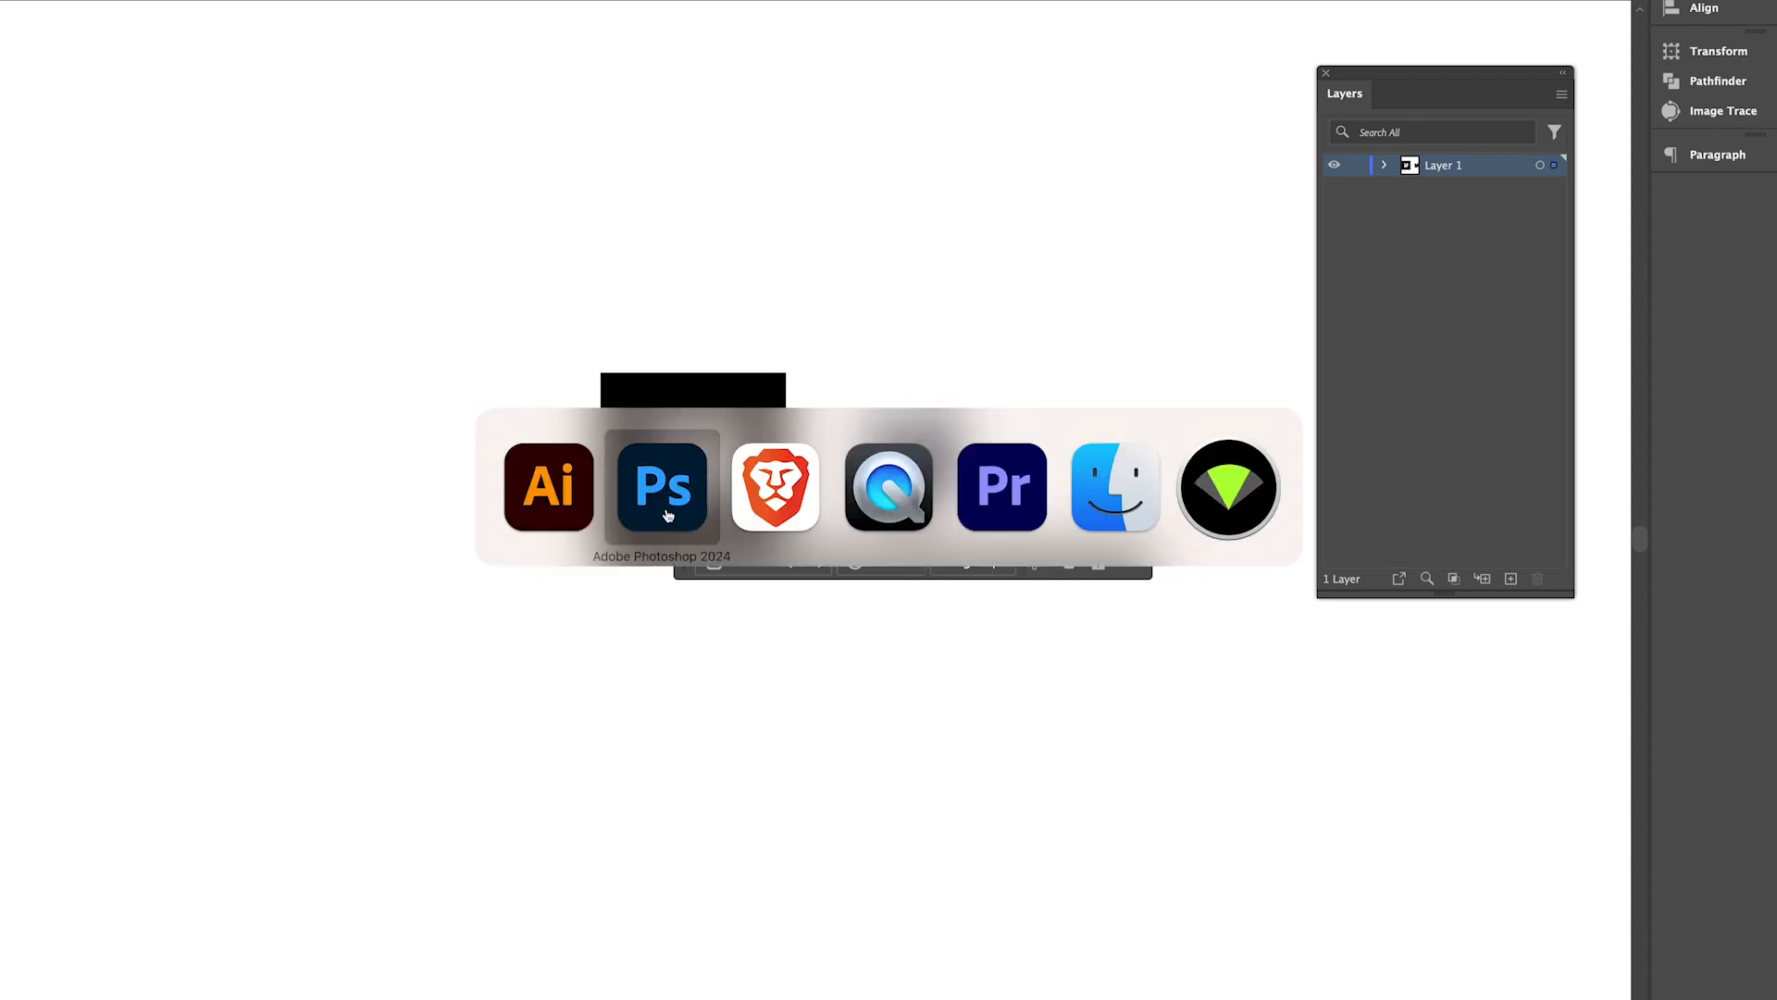
{"action": "left_click", "coordinate": [662, 488]}
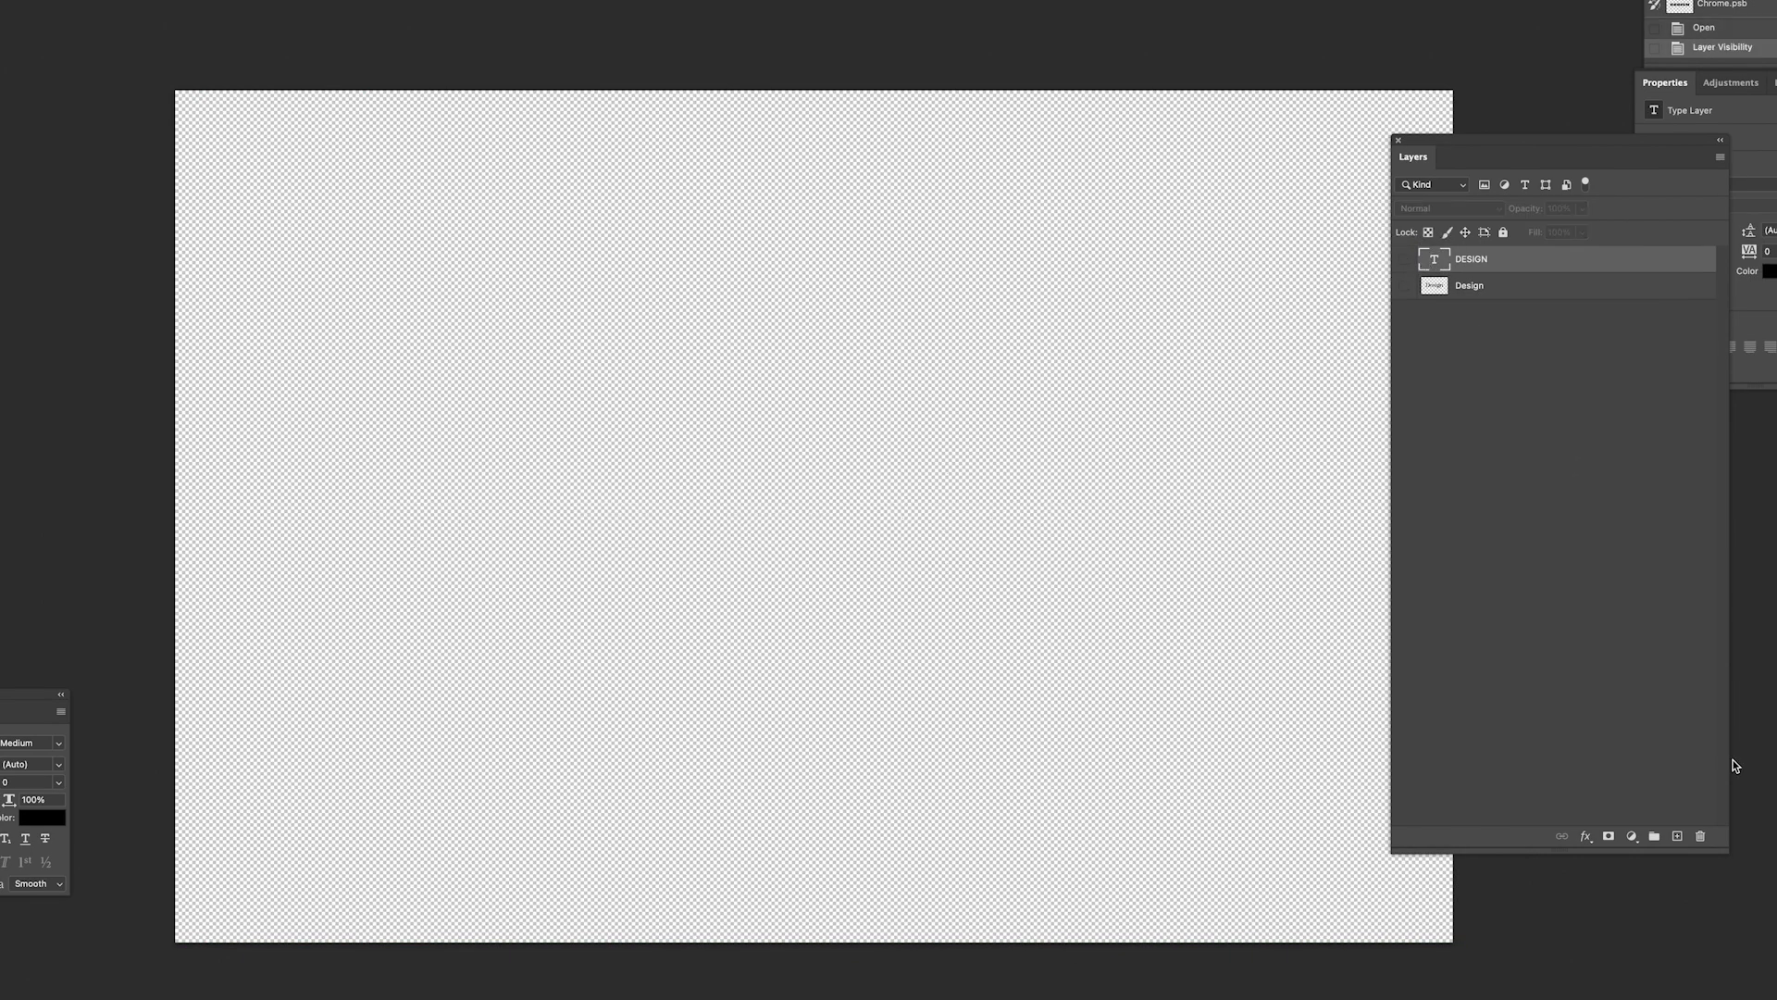
Paste the Illustrator logo into the smart object as a Smart Object.
{"action": "key", "text": "ctrl+v"}
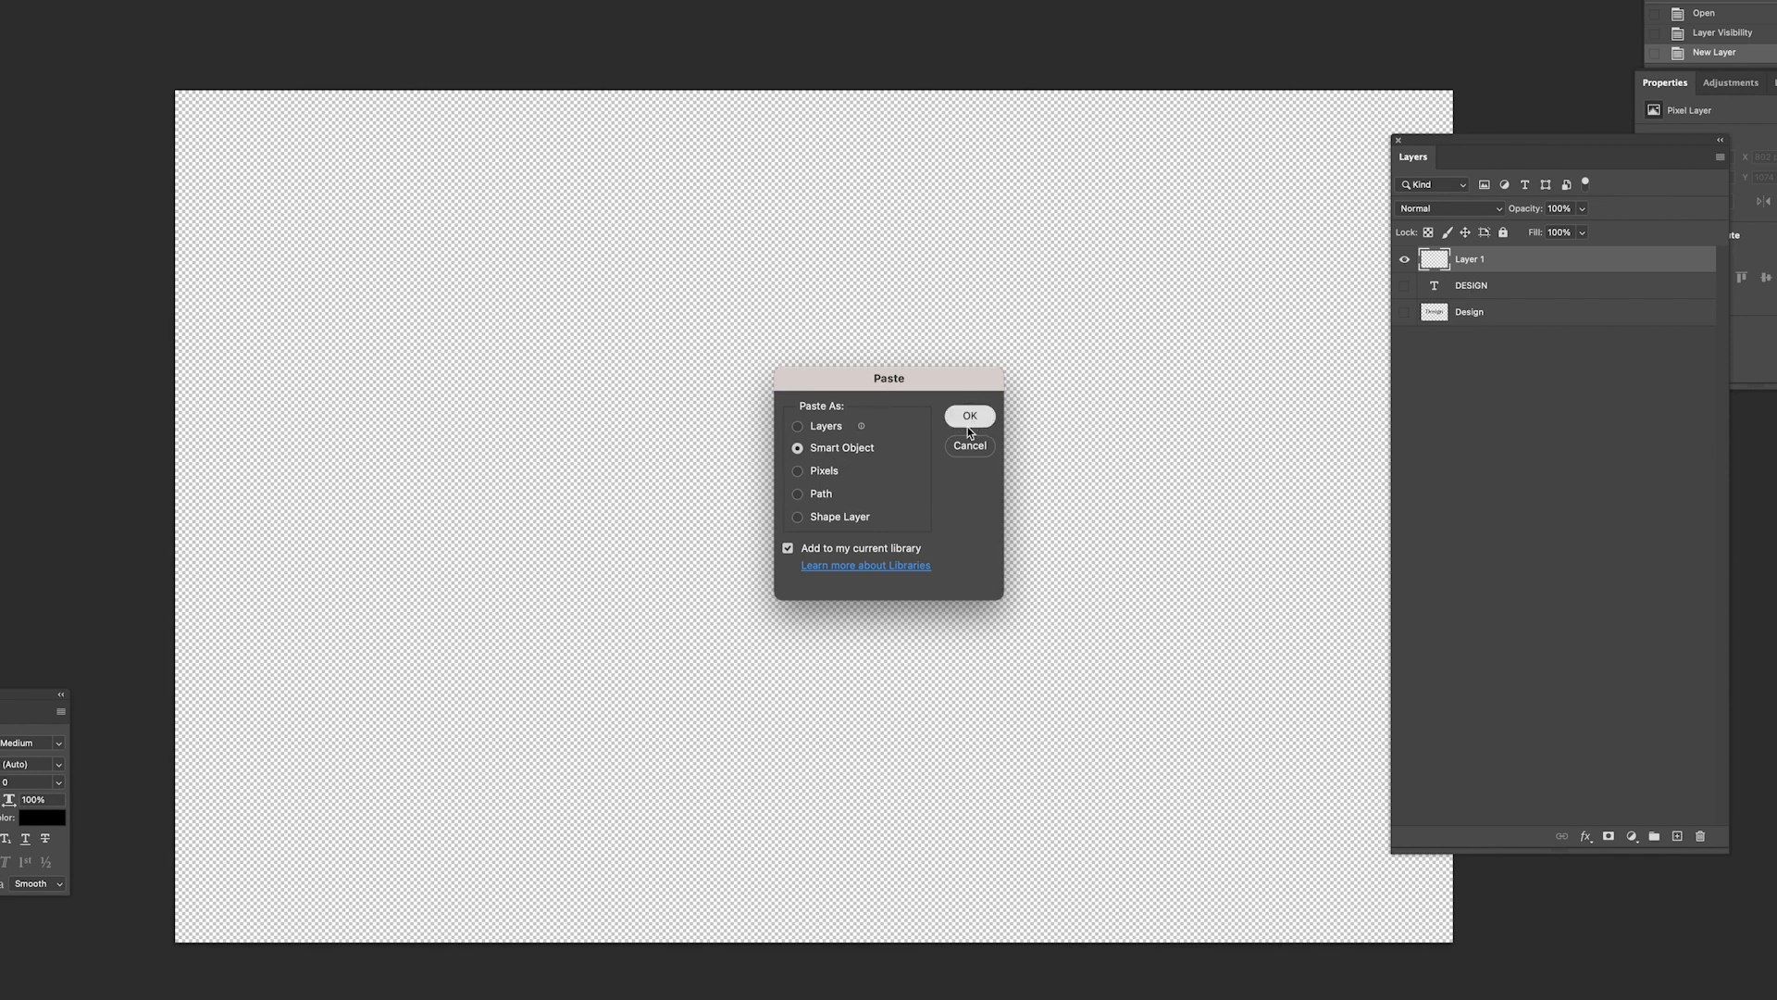
{"action": "left_click", "coordinate": [969, 416]}
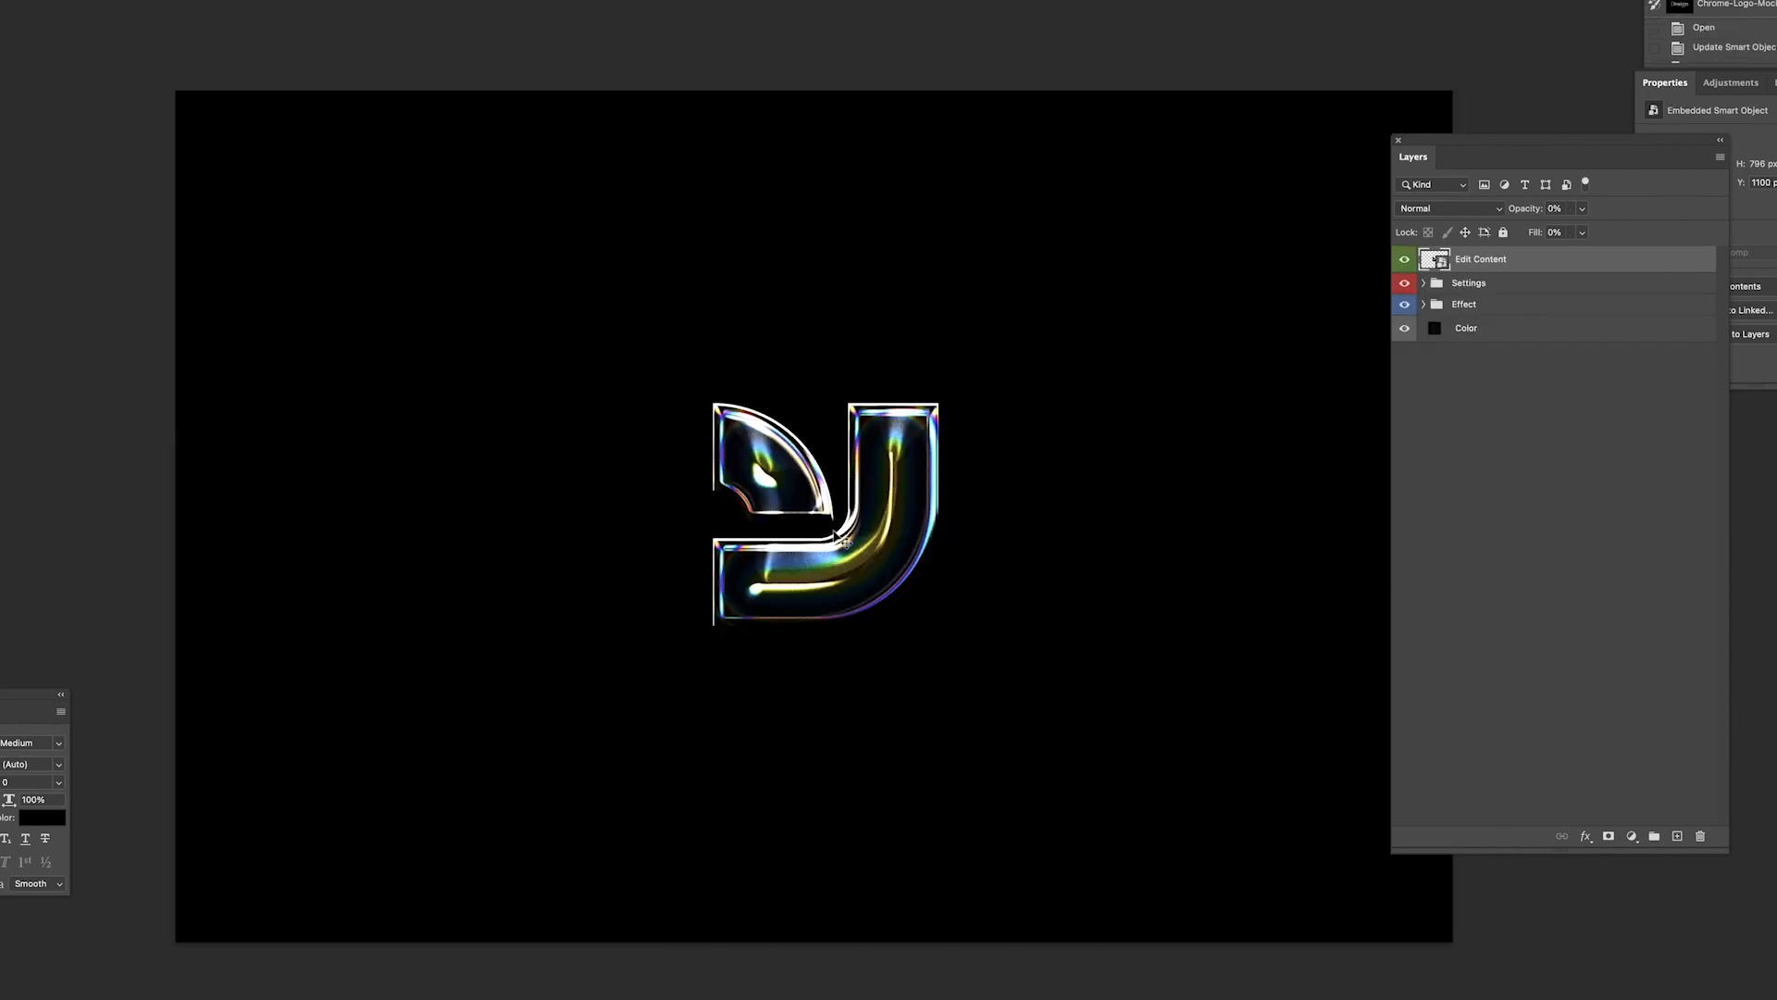
{"action": "mouse_move", "coordinate": [1357, 370]}
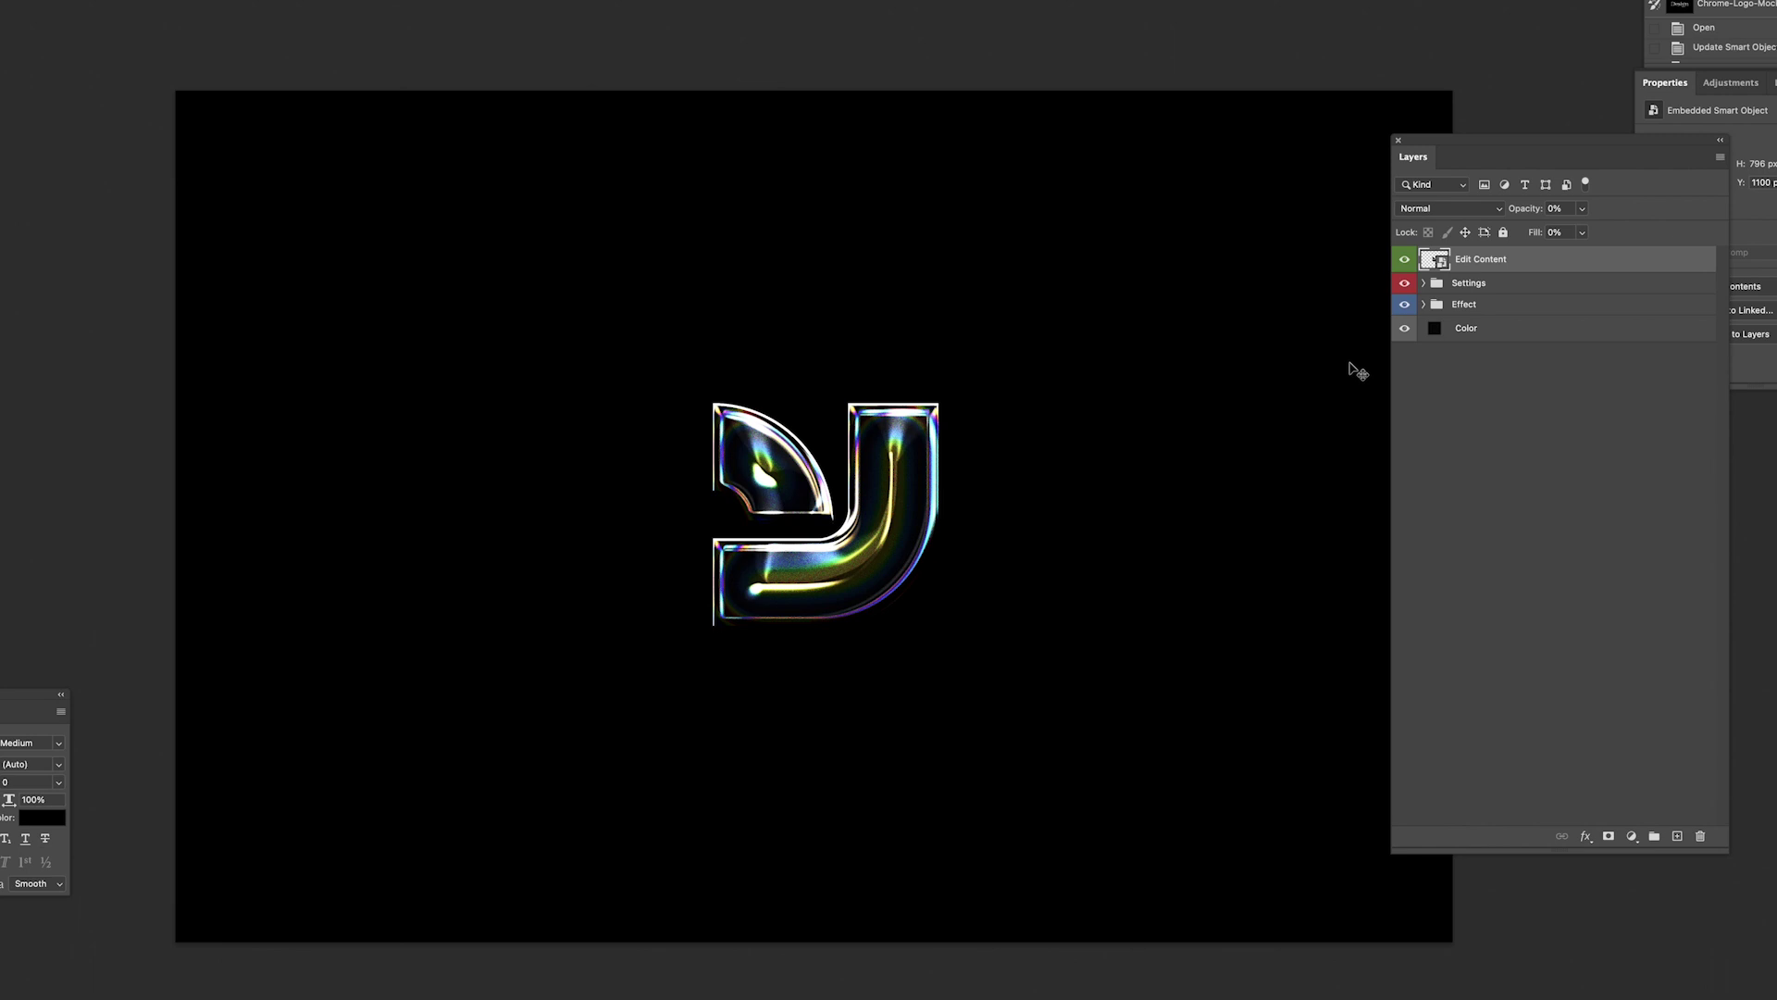
Expand the Settings group, the Effect group and its nested Effect group.
{"action": "left_click", "coordinate": [1425, 282]}
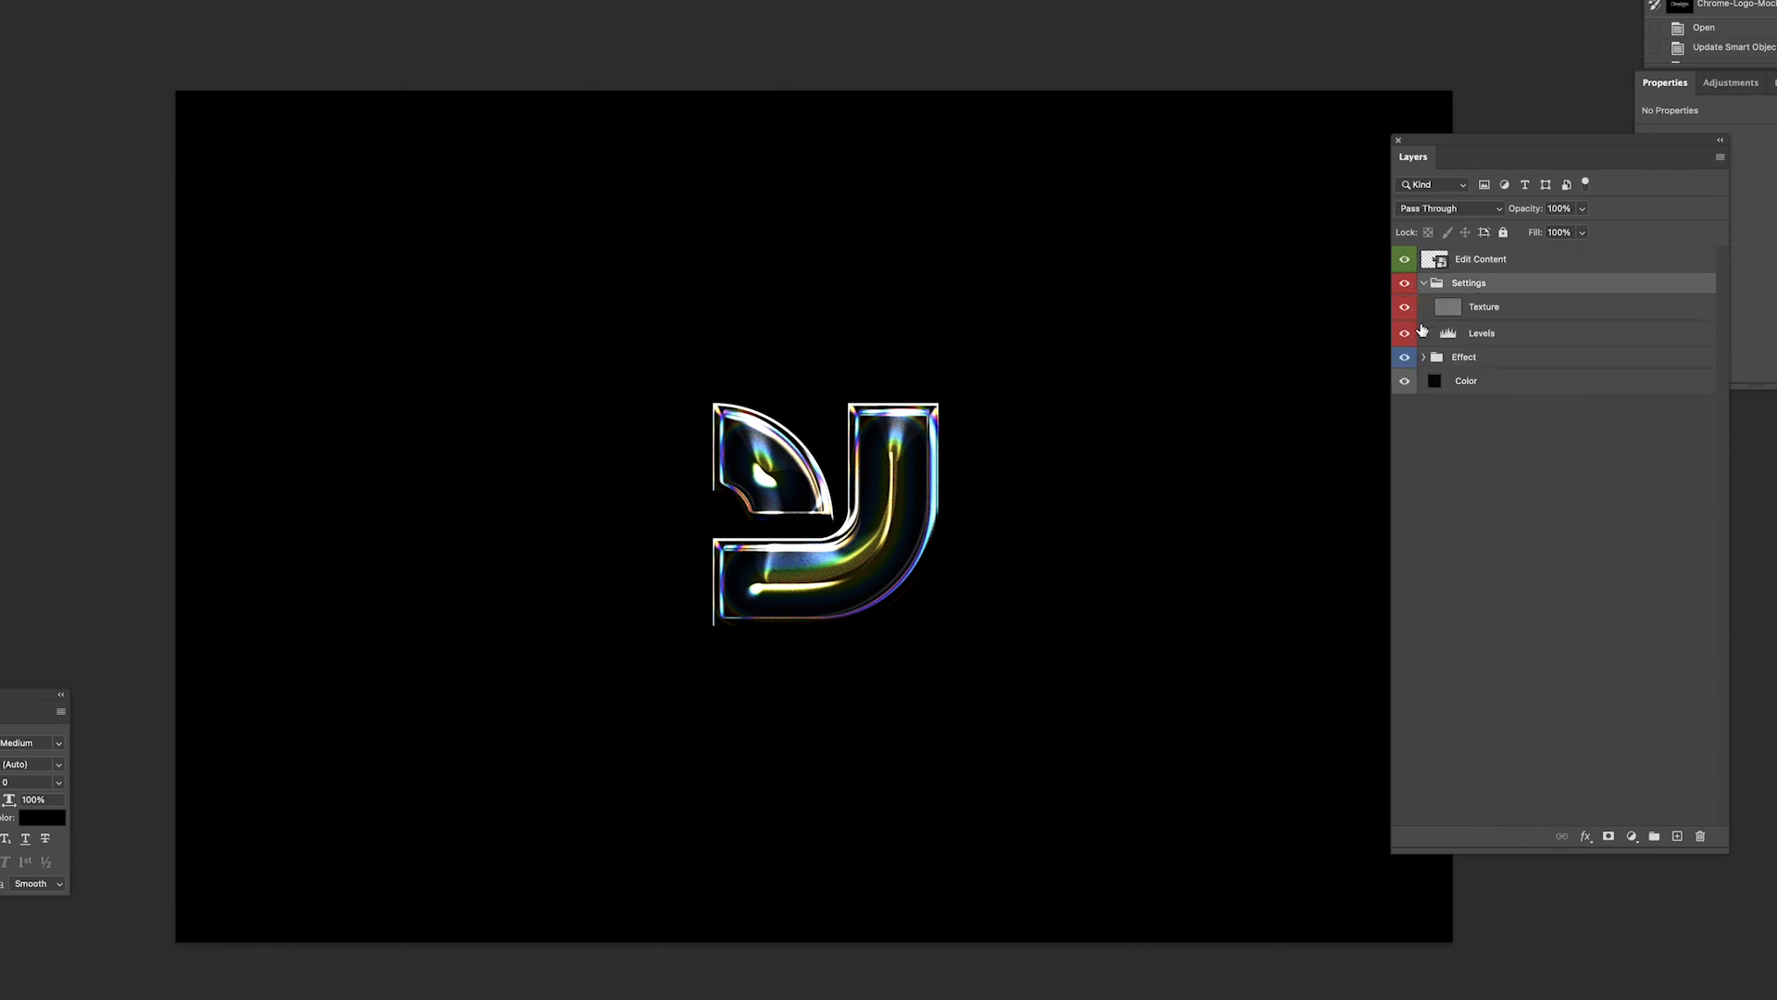
{"action": "left_click", "coordinate": [1422, 357]}
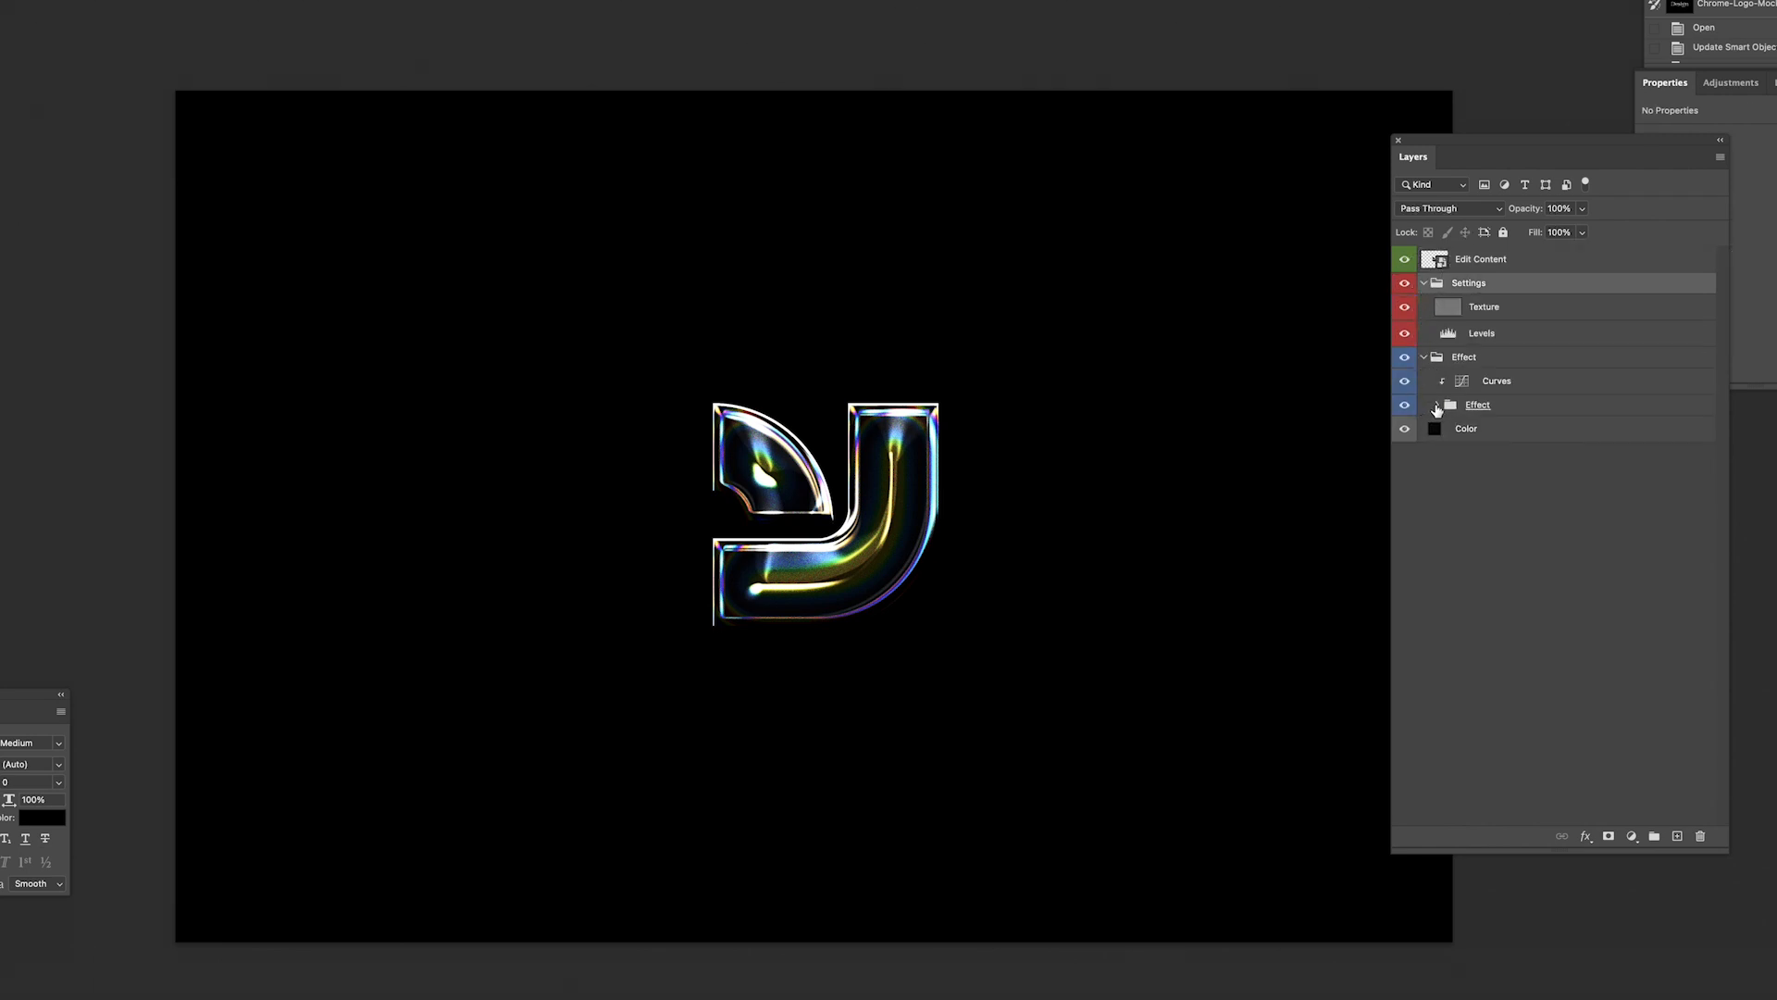
{"action": "left_click", "coordinate": [1437, 405]}
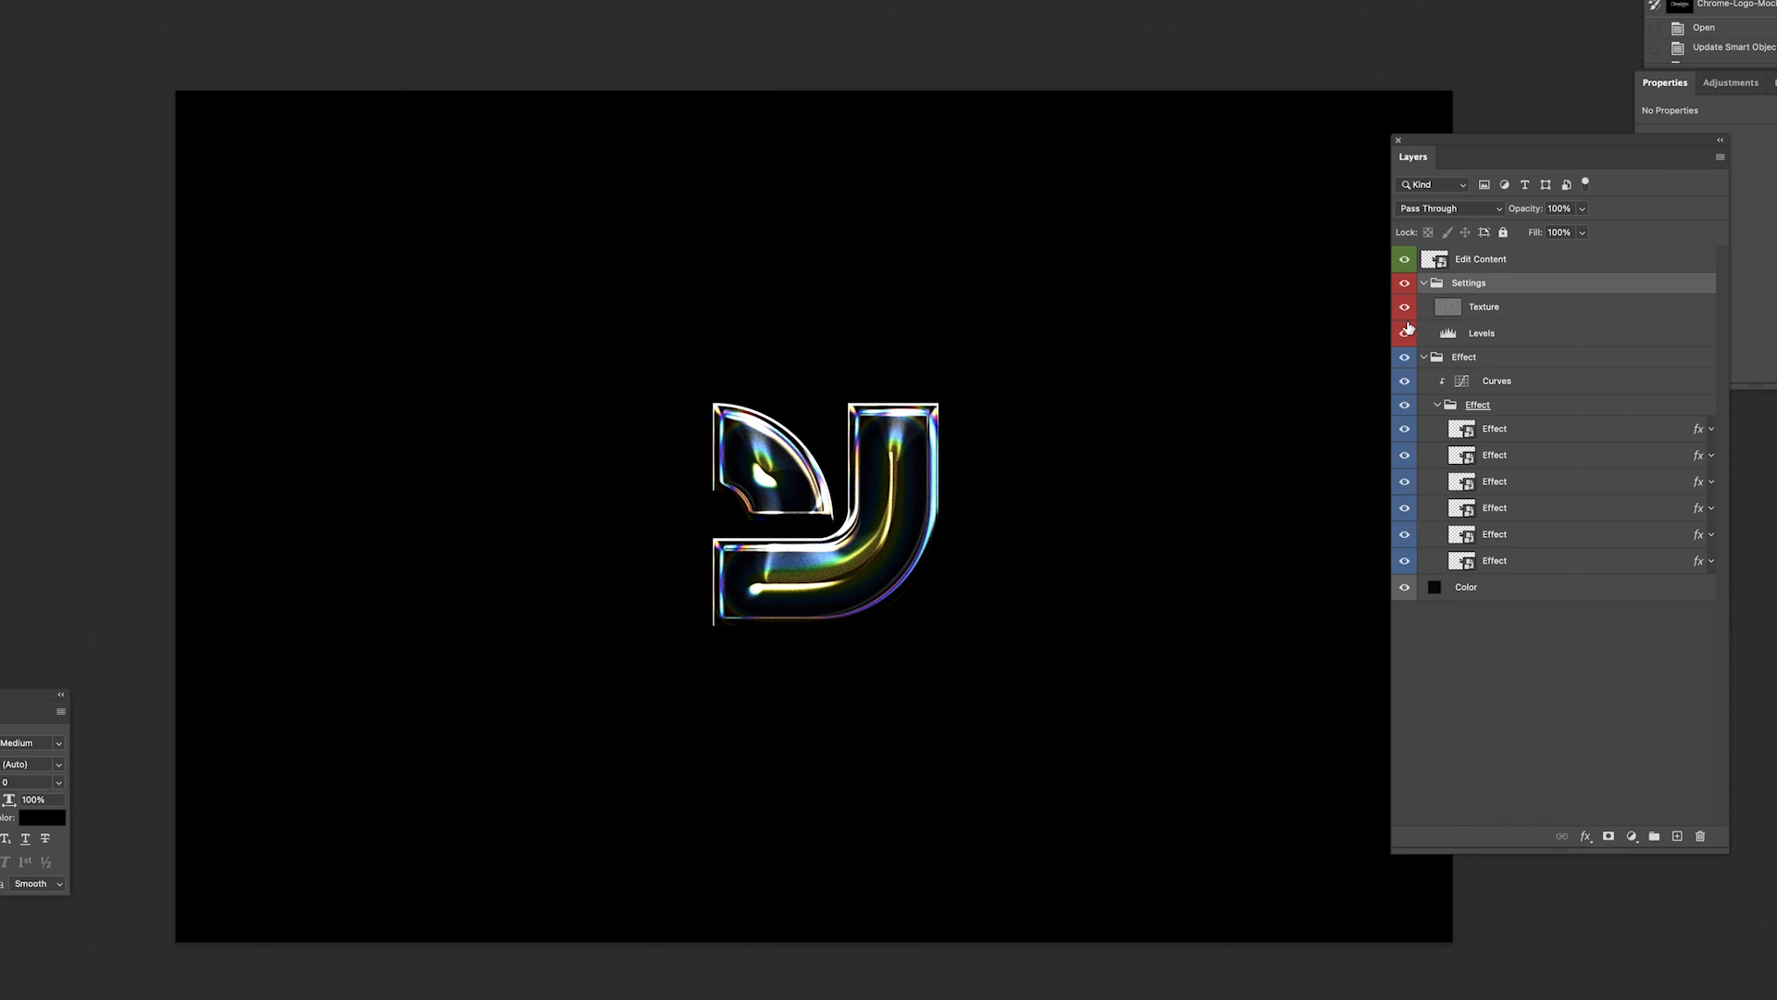
{"action": "mouse_move", "coordinate": [1405, 329]}
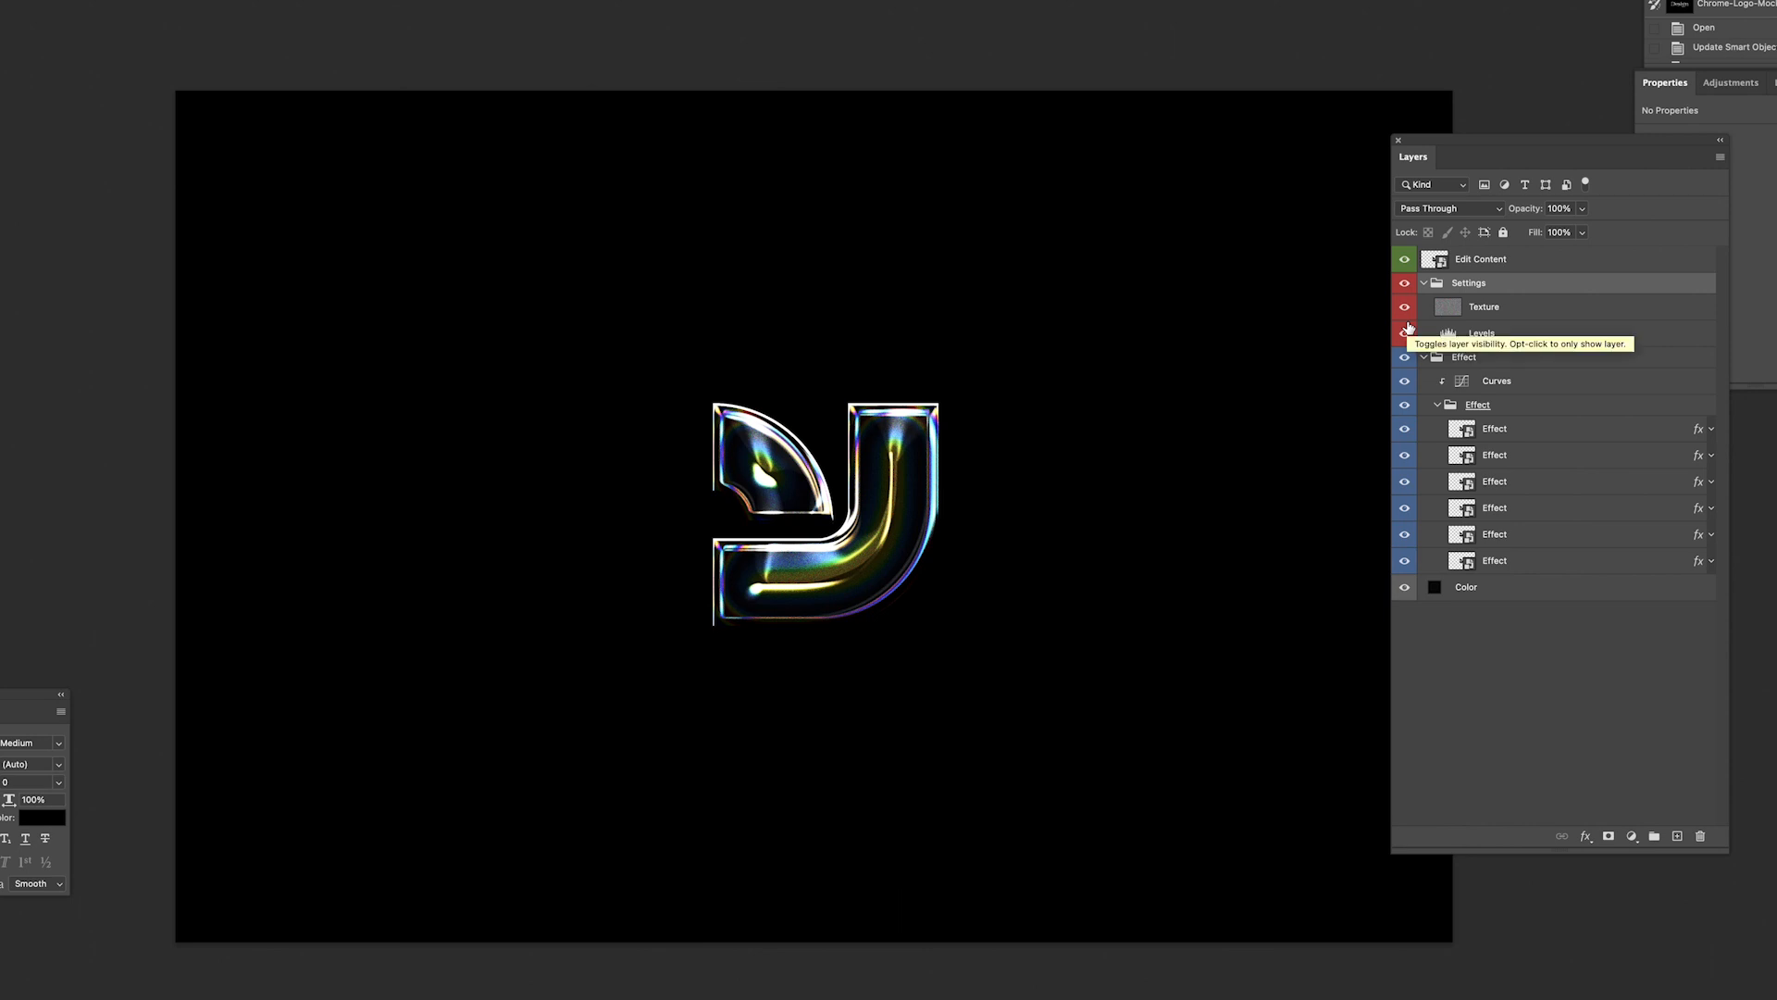
Hide and restore the Texture layer and each Effect layer to compare the chrome look.
{"action": "left_click", "coordinate": [1404, 333]}
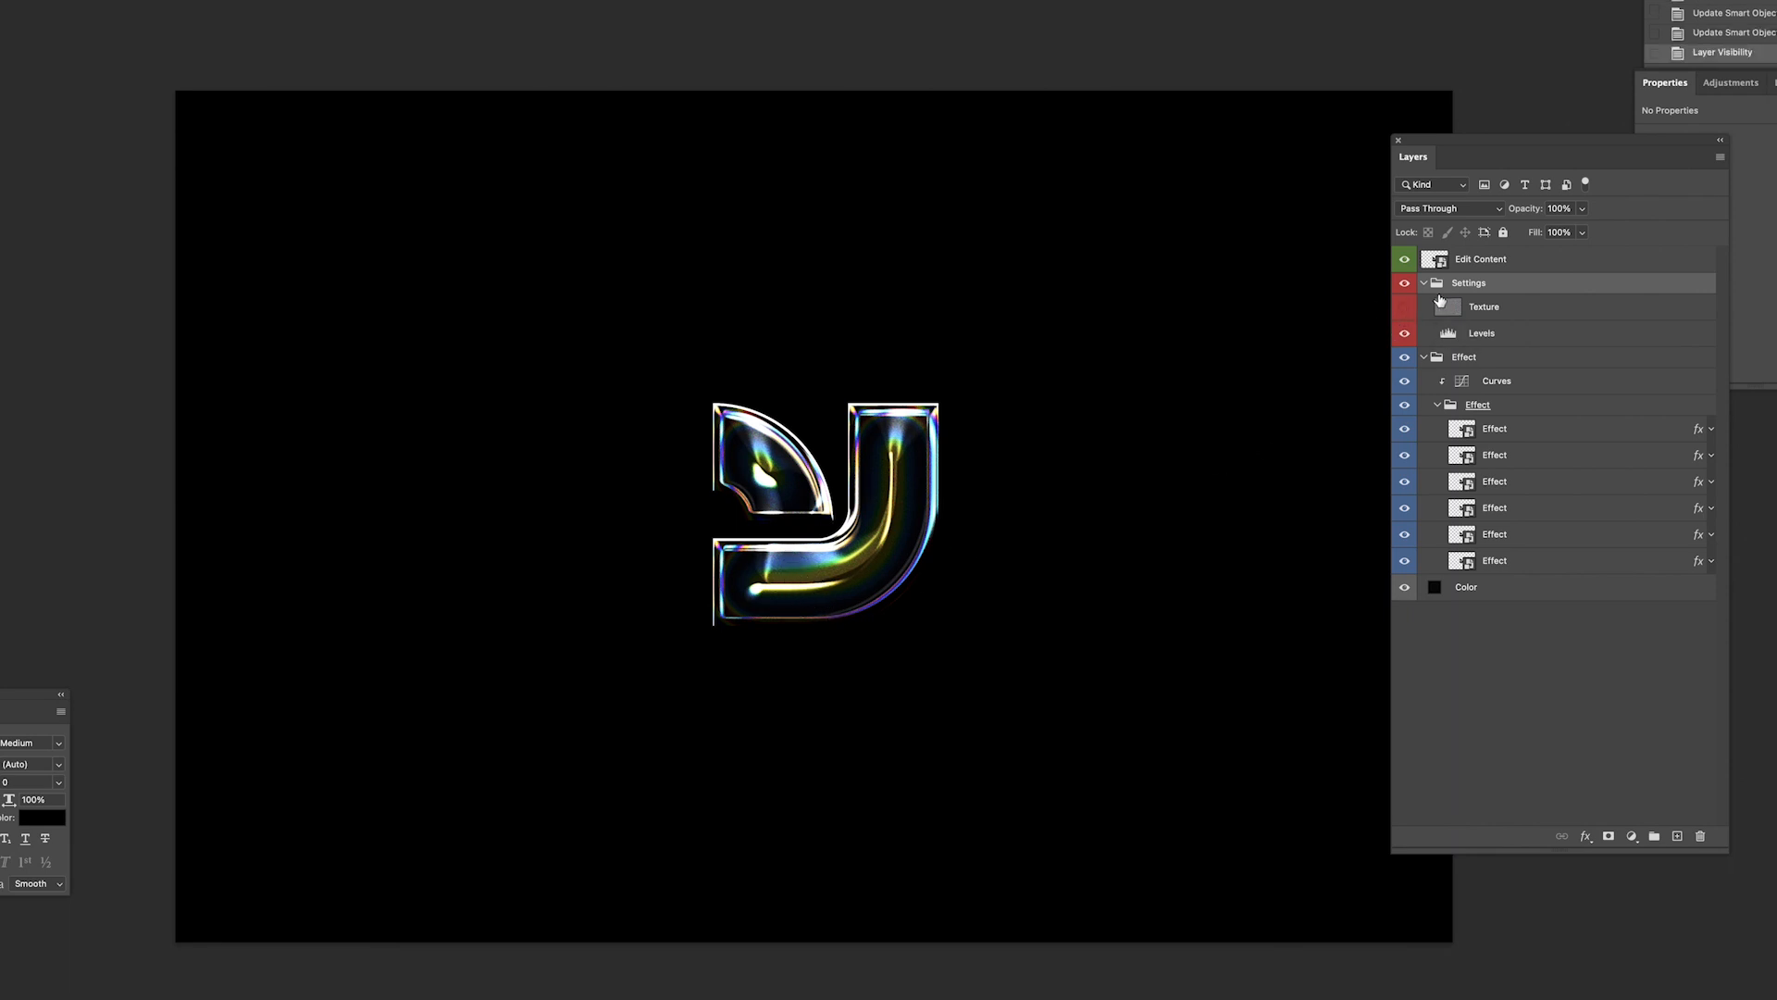
{"action": "left_click", "coordinate": [1496, 428]}
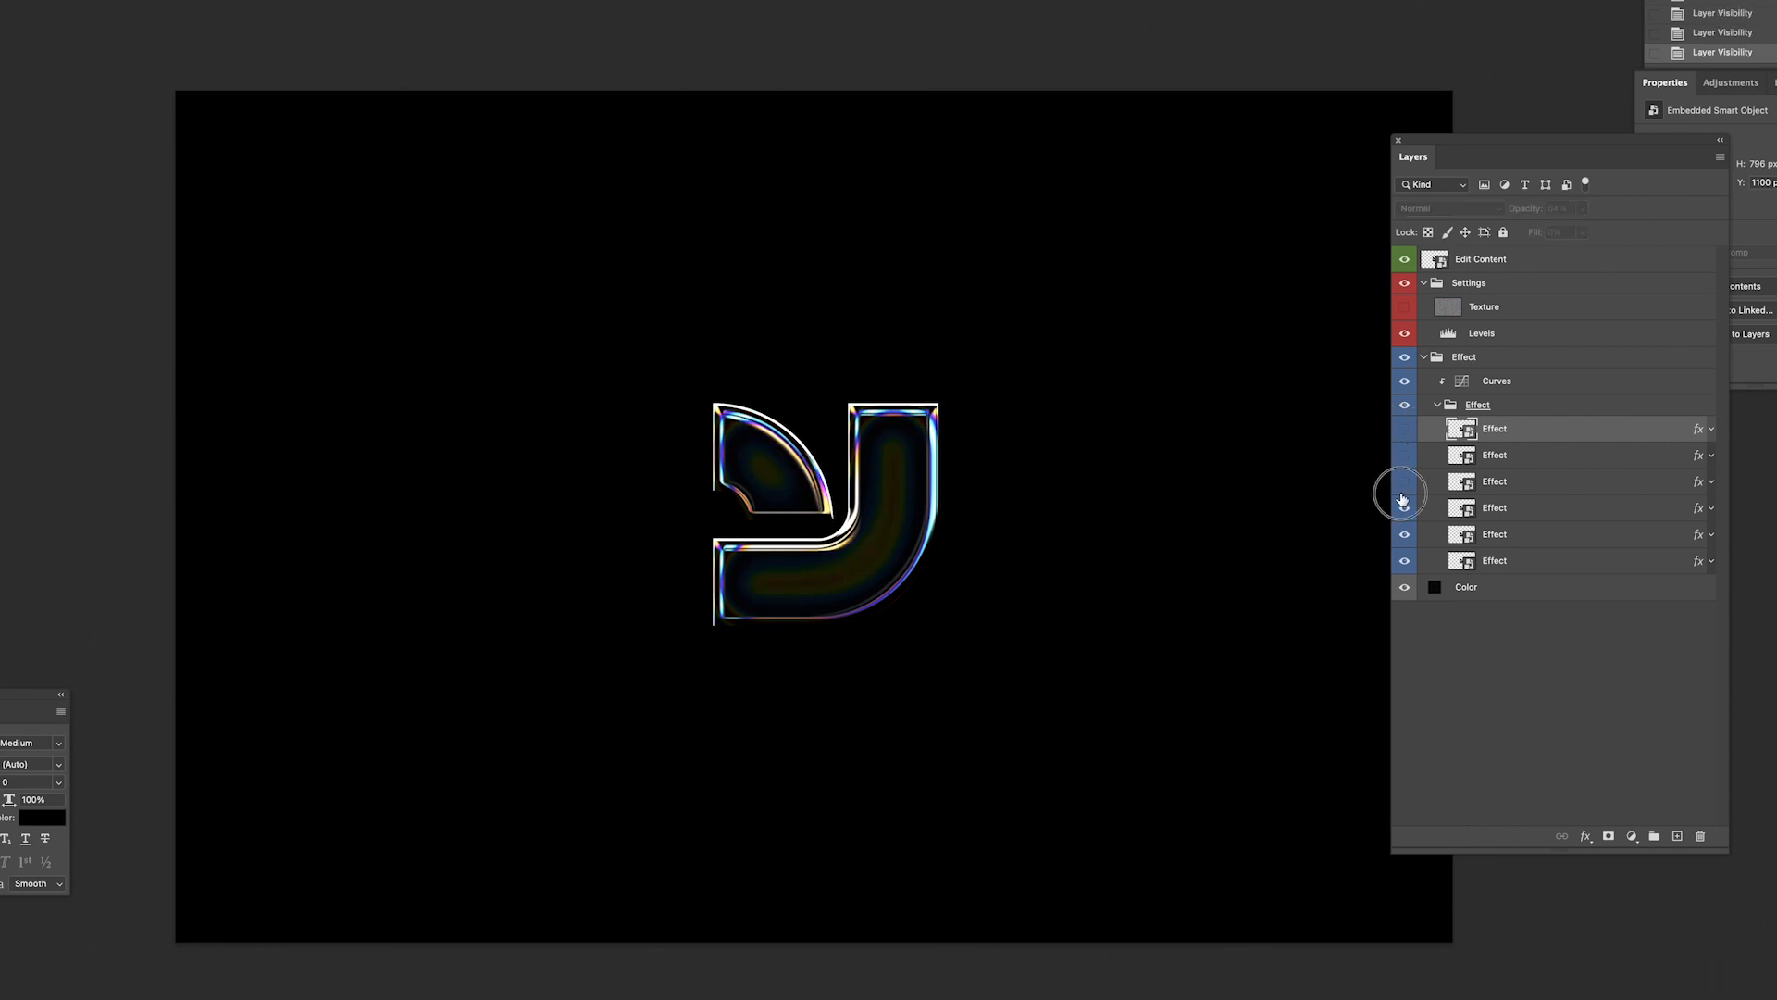
{"action": "left_click", "coordinate": [1404, 480]}
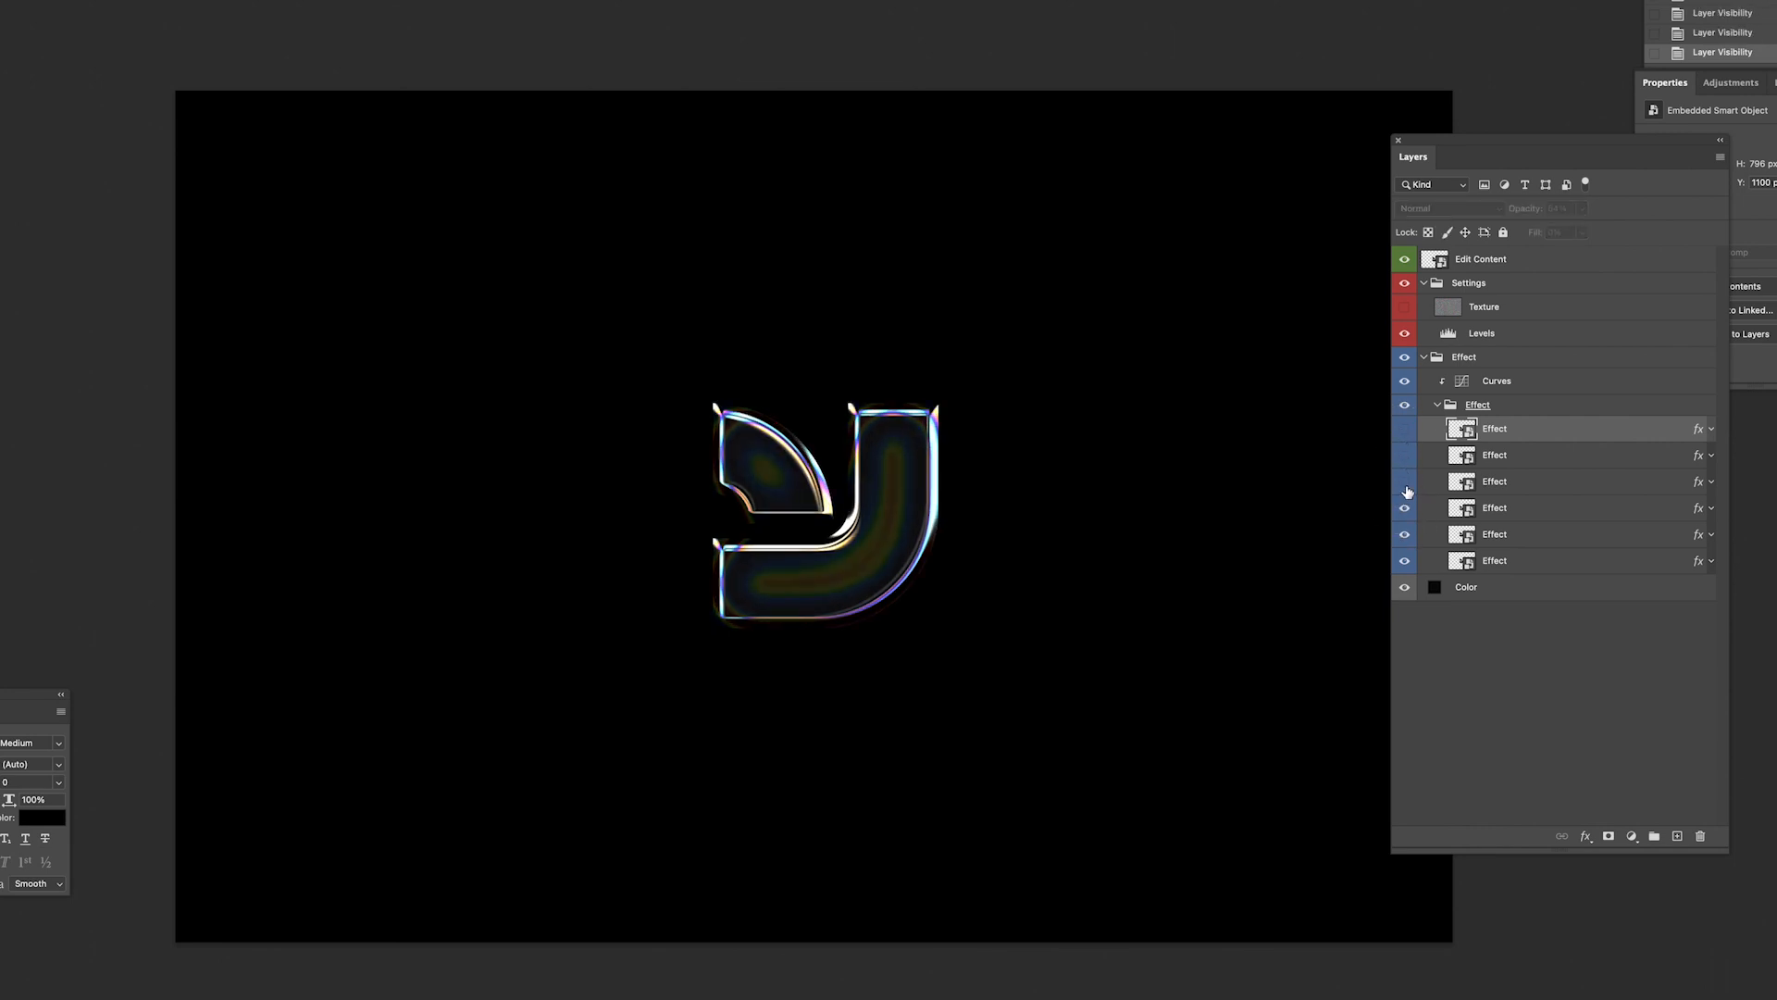
{"action": "left_click", "coordinate": [1404, 506]}
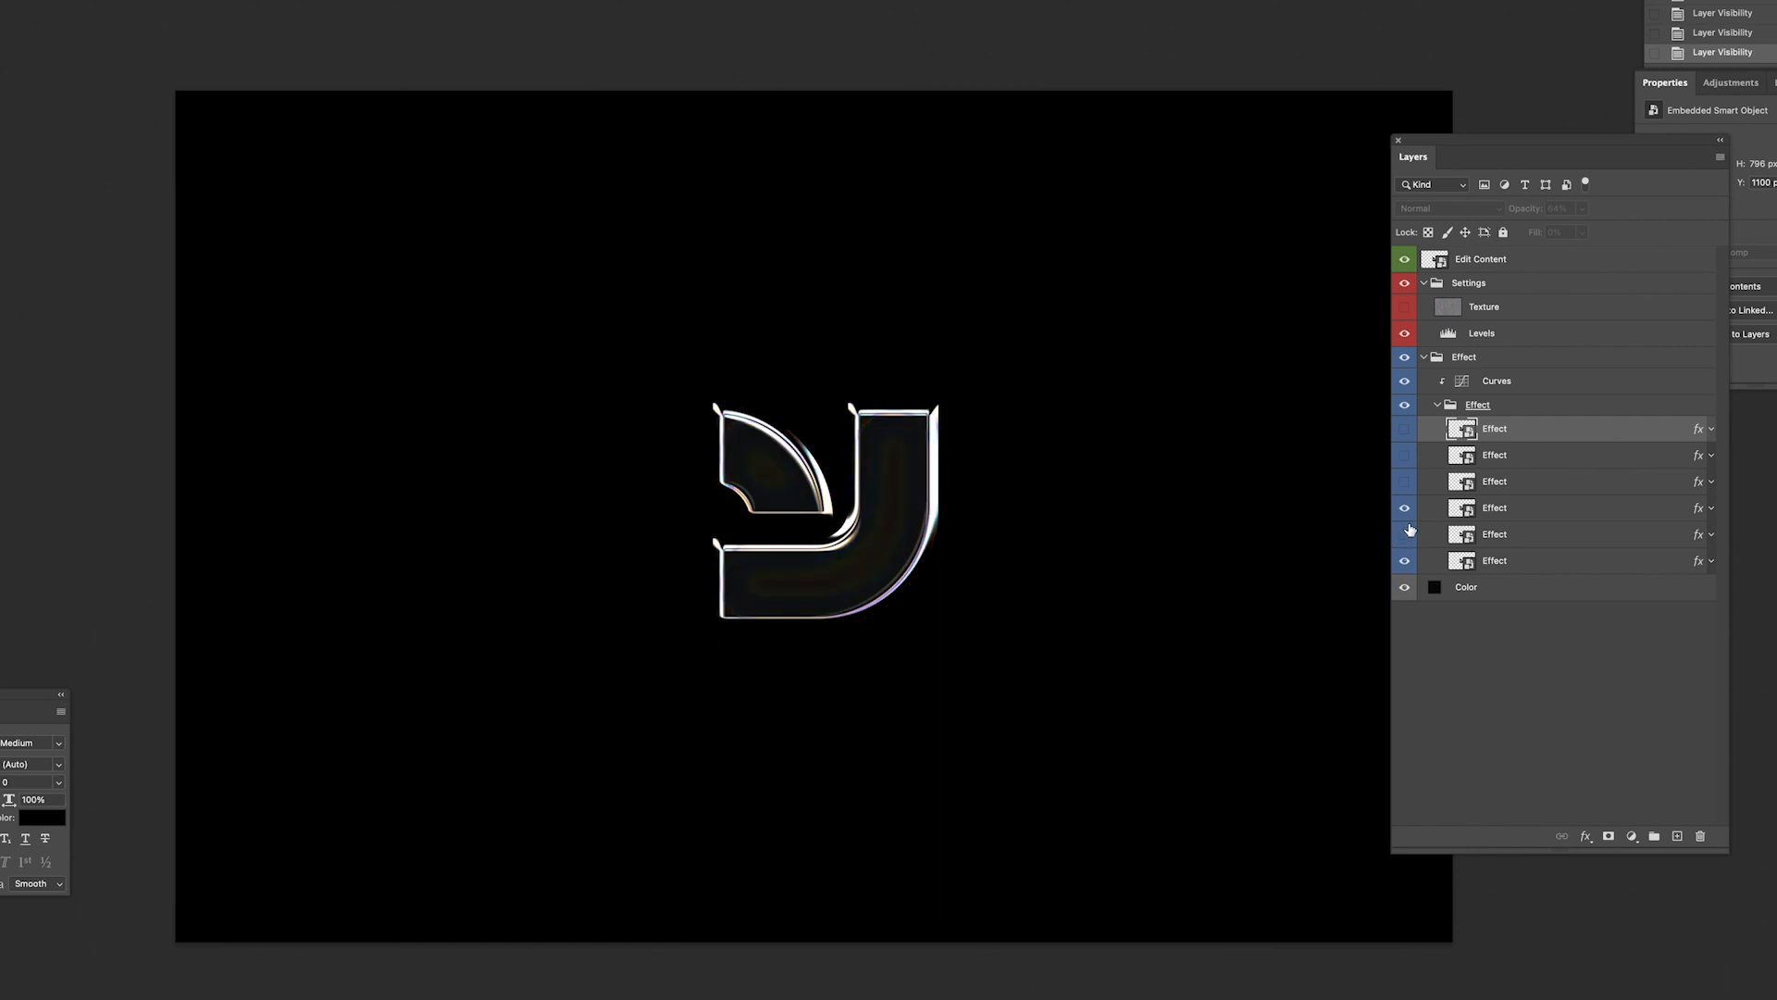
{"action": "left_click", "coordinate": [1404, 534]}
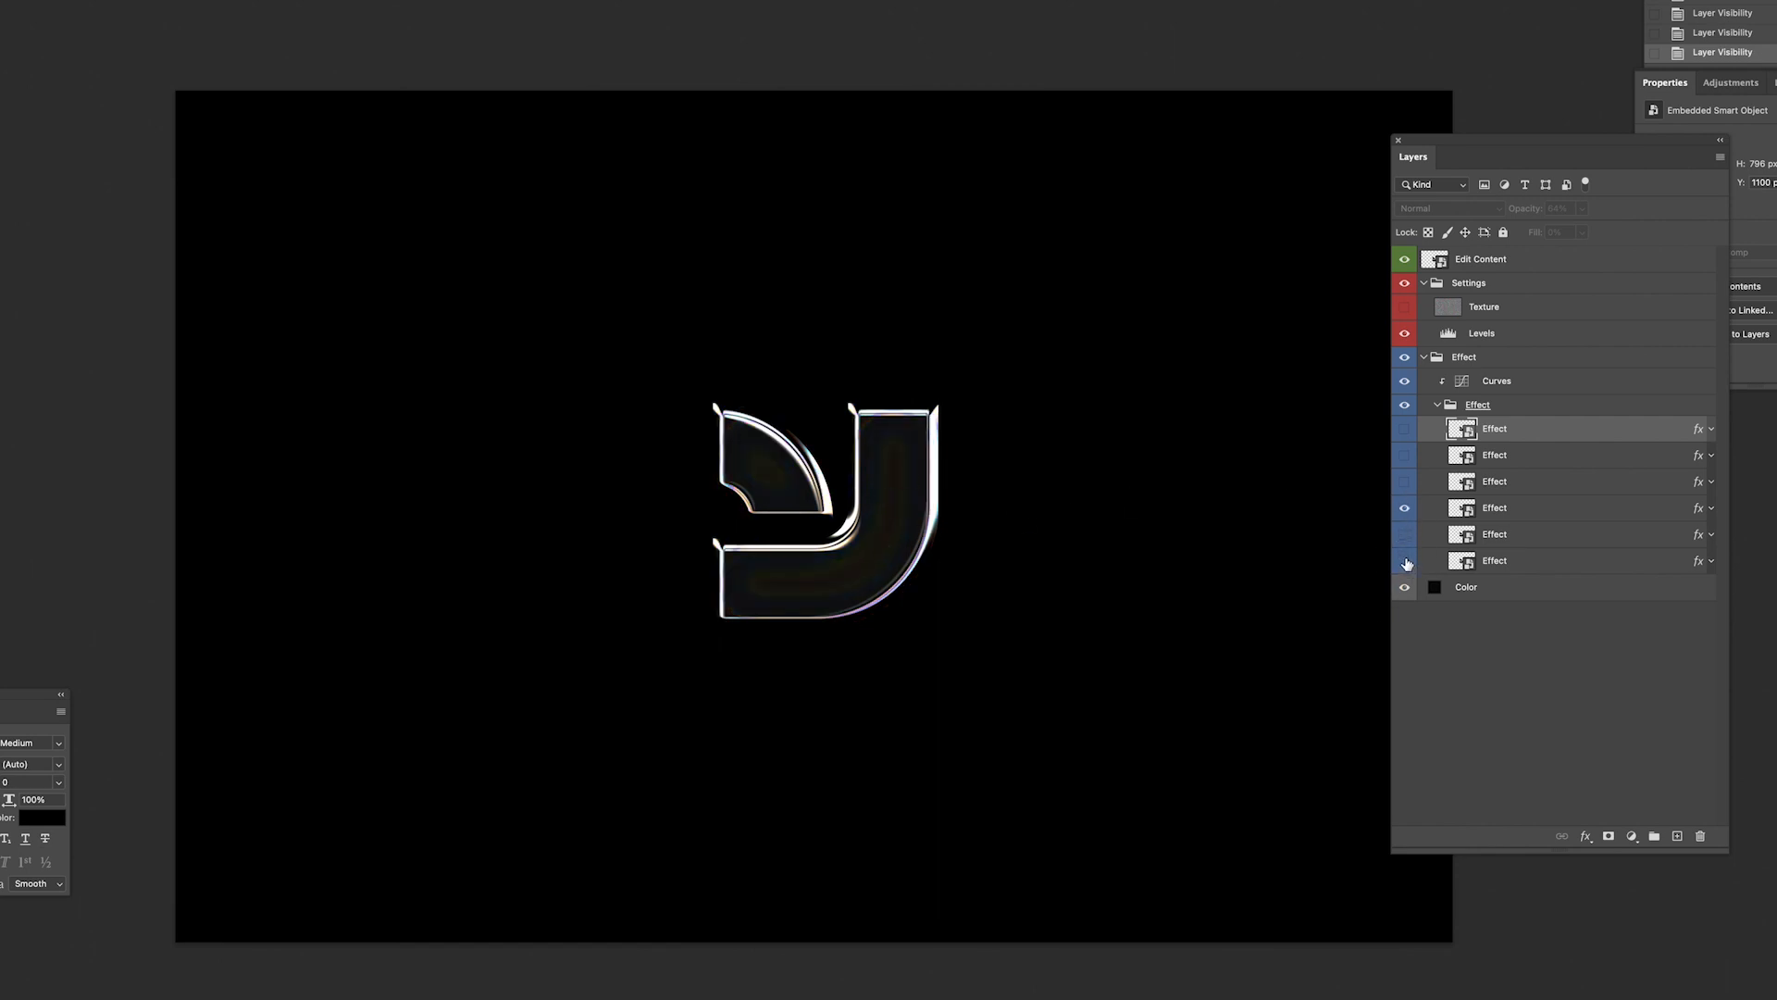
{"action": "left_click", "coordinate": [1404, 508]}
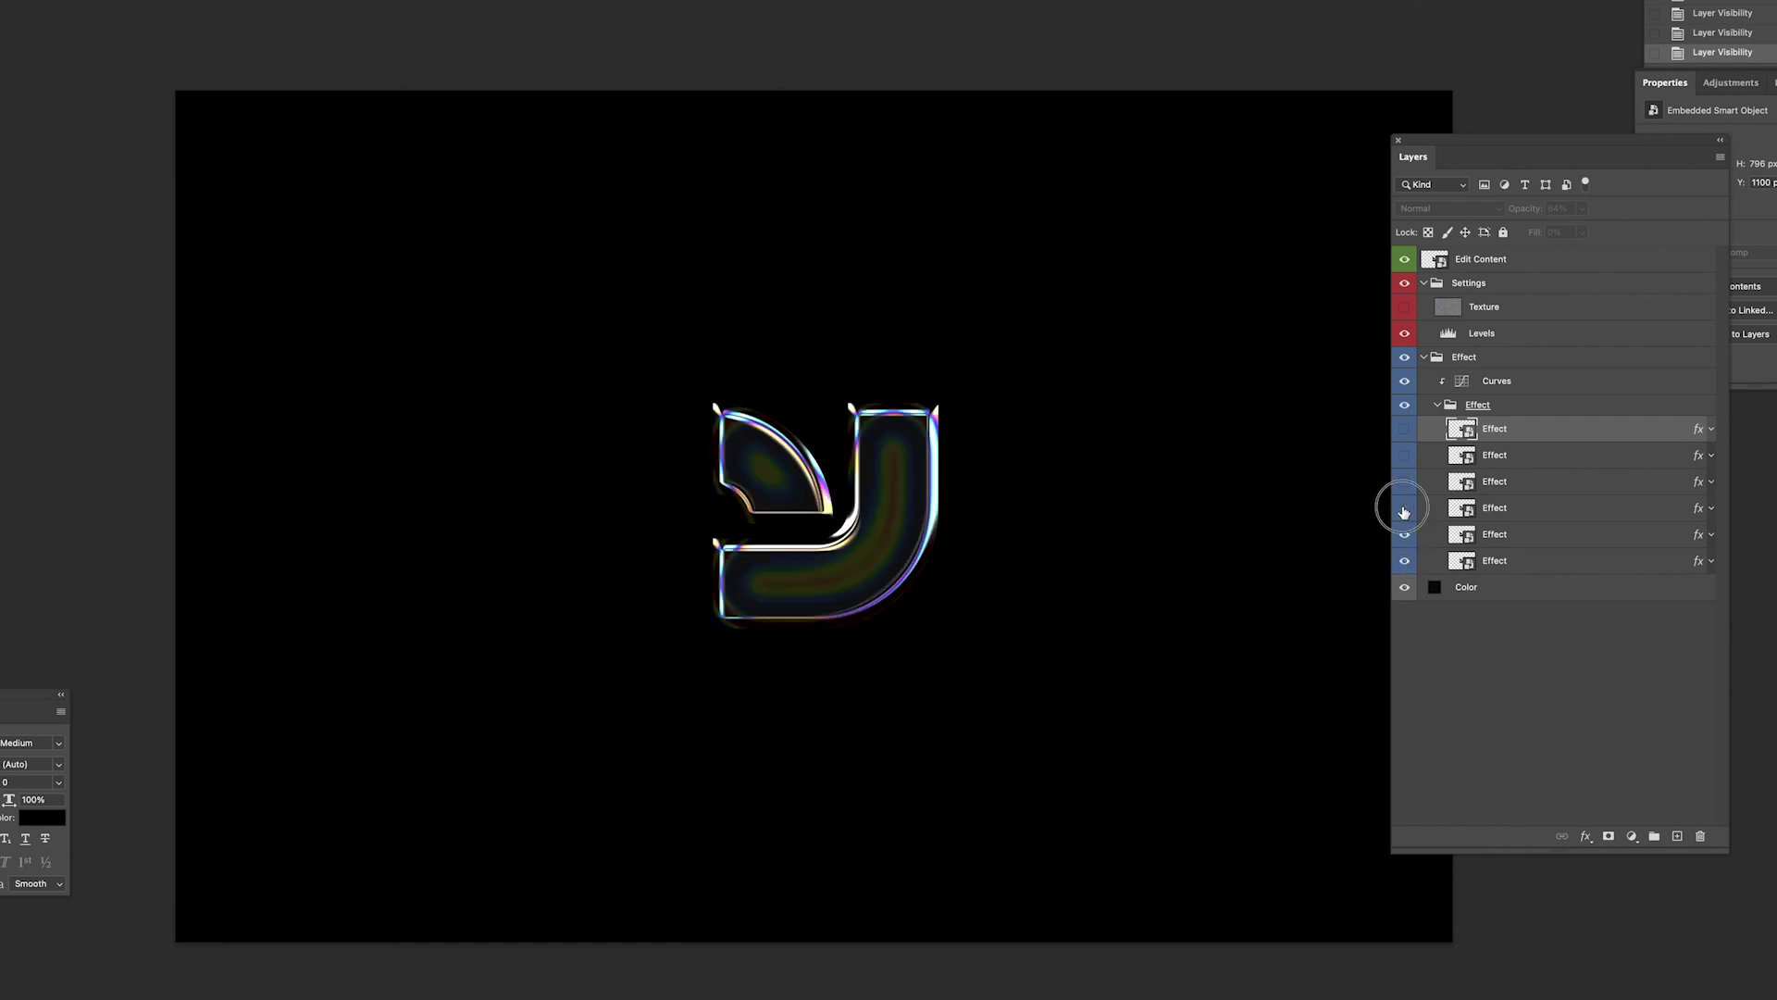
{"action": "left_click", "coordinate": [1403, 455]}
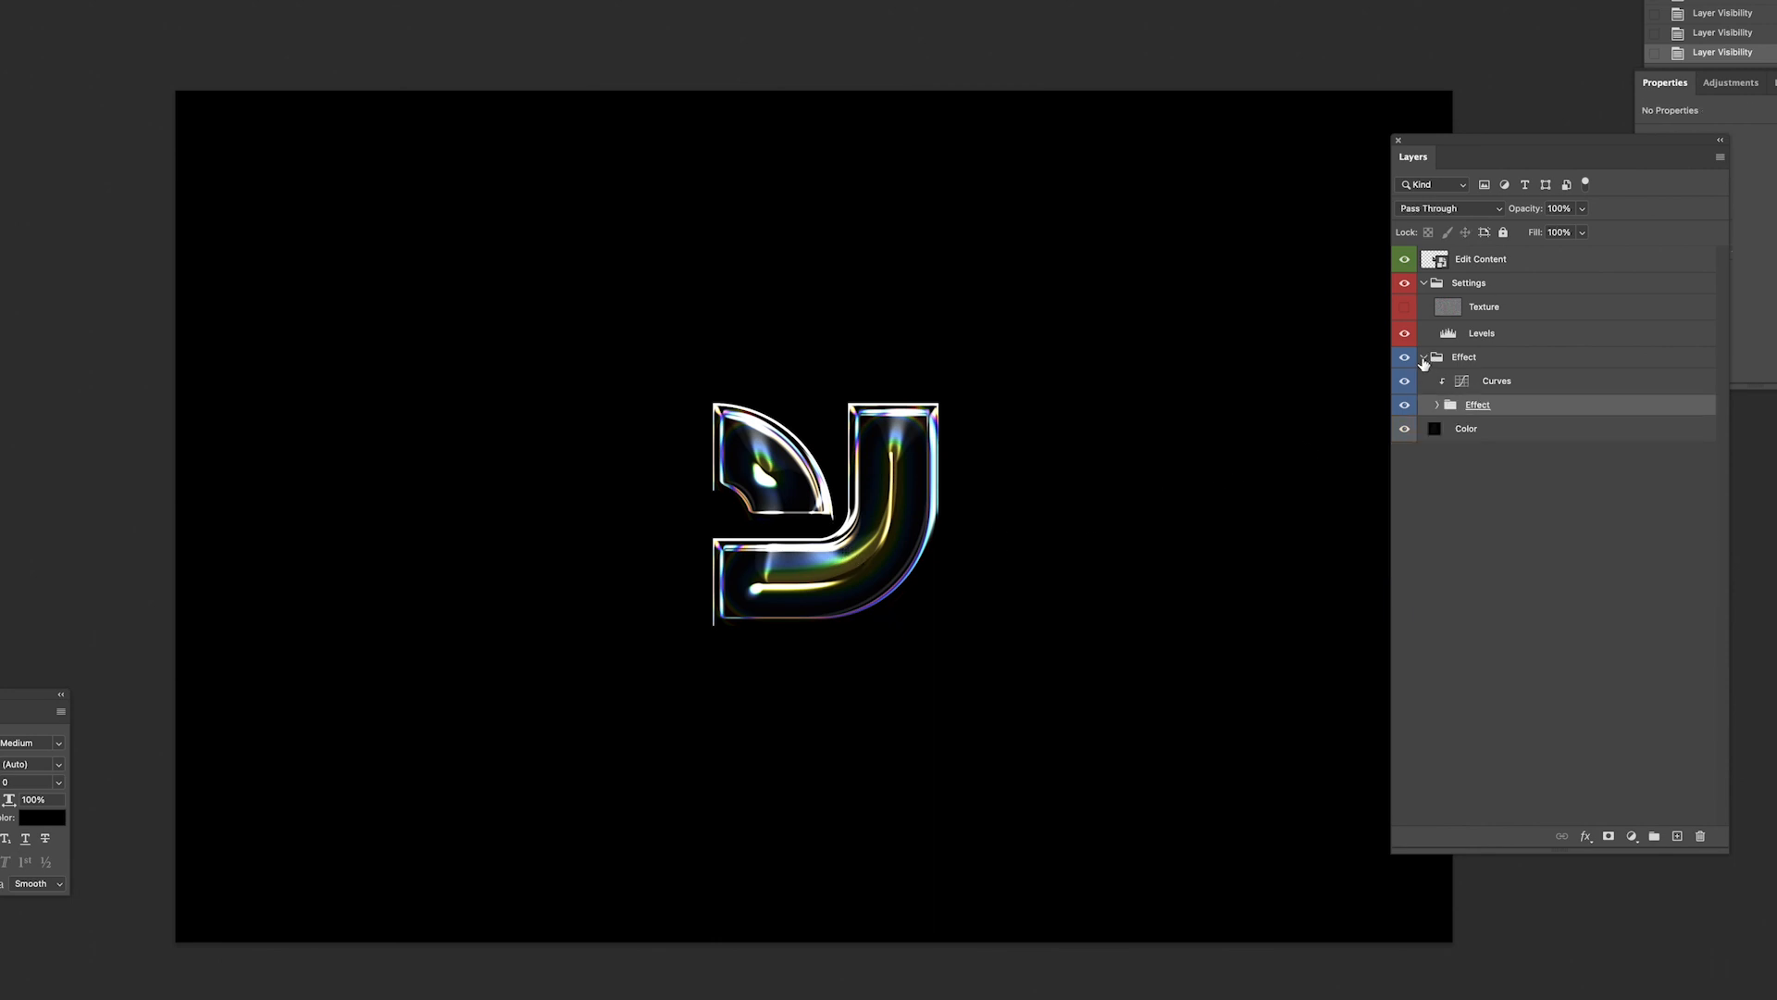
Collapse the Effect and Settings groups in the Layers panel.
{"action": "left_click", "coordinate": [1424, 360]}
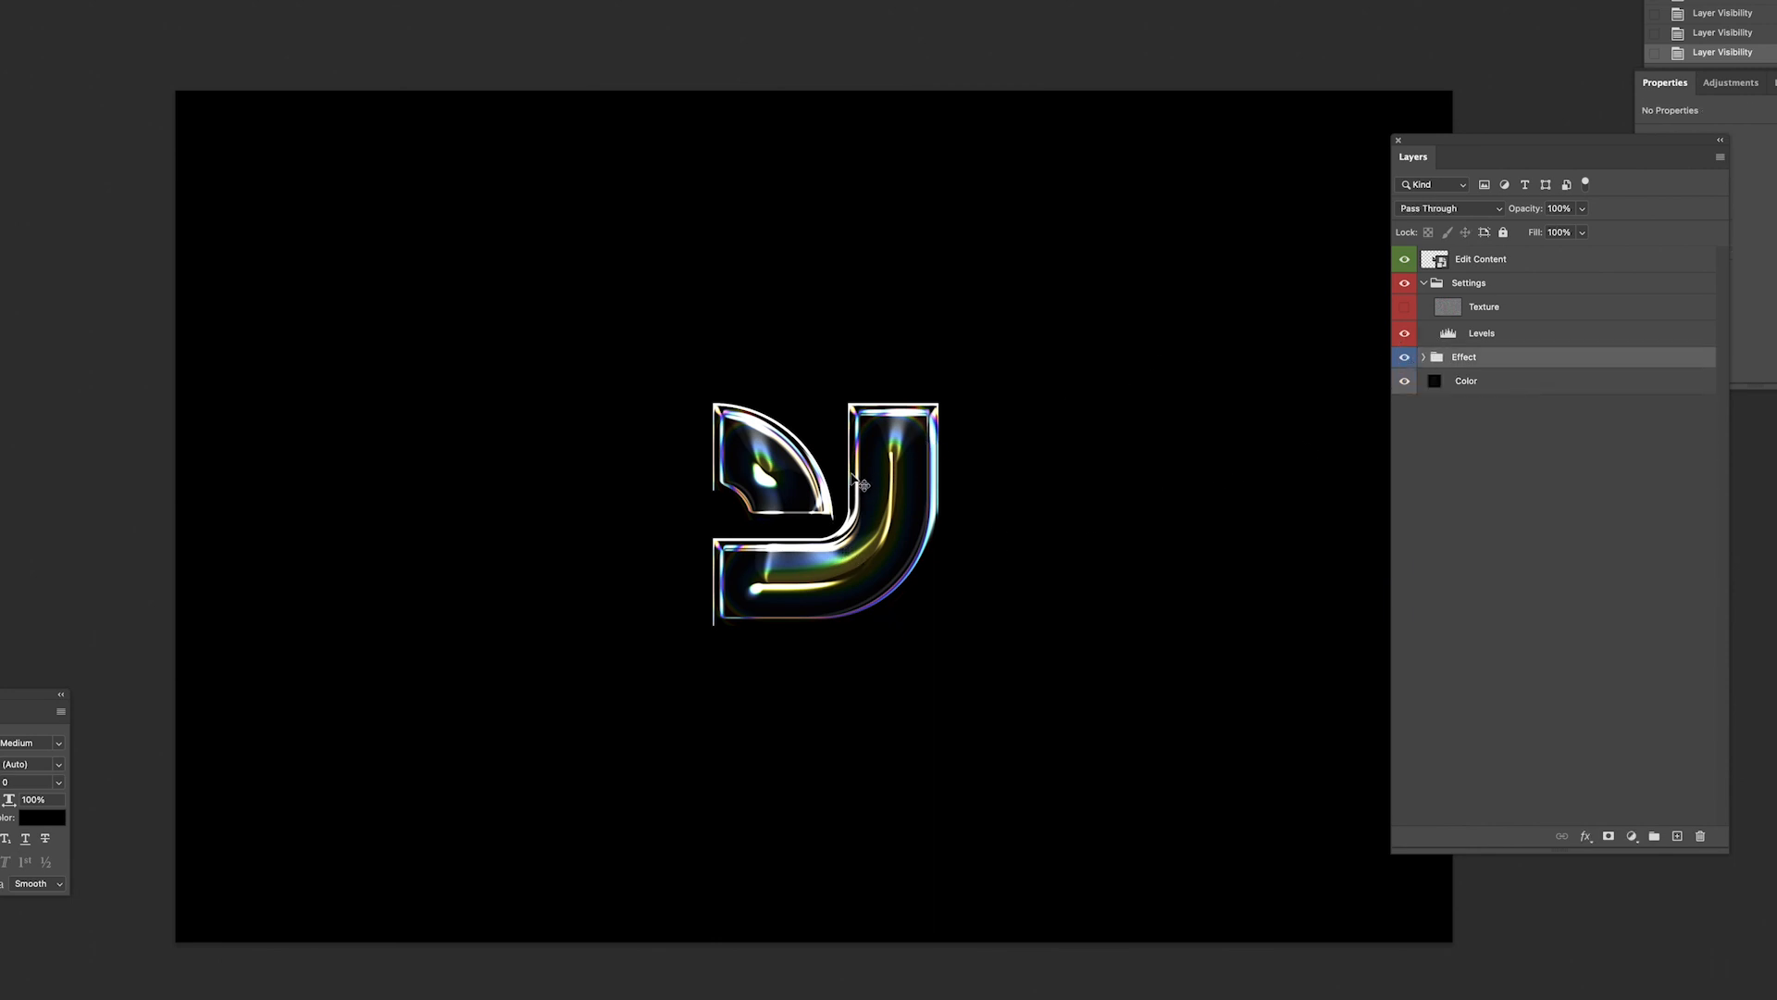
{"action": "mouse_move", "coordinate": [833, 513]}
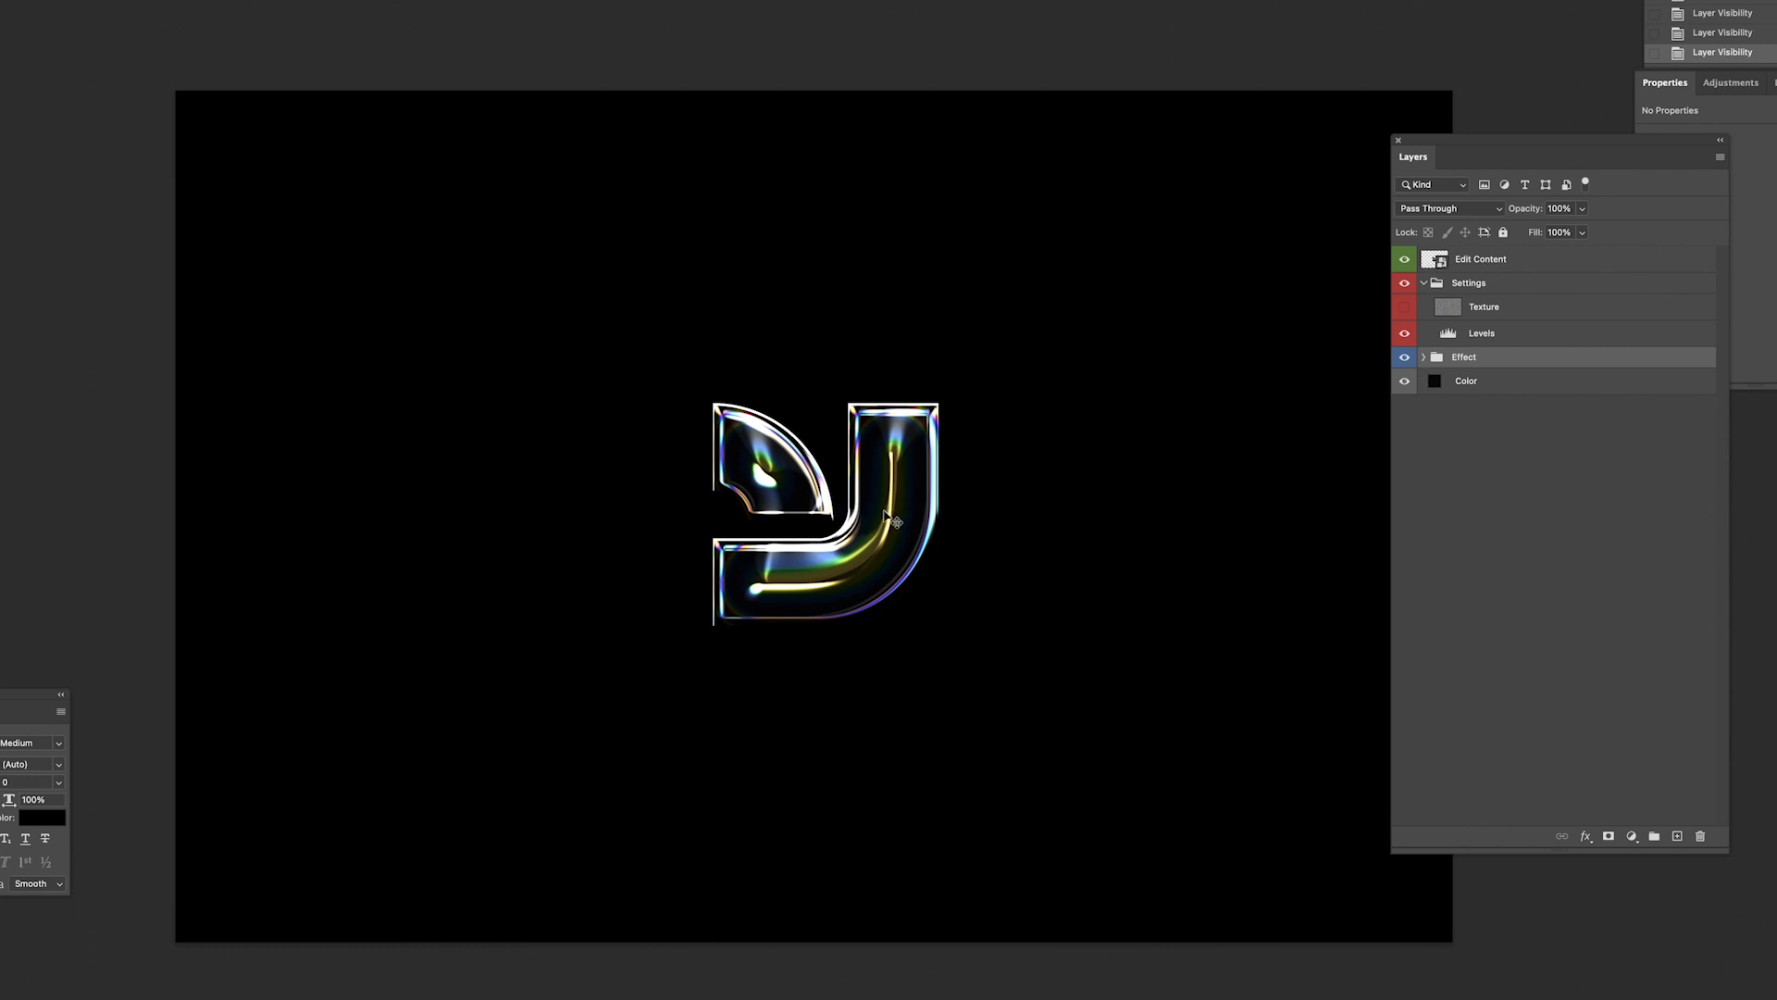
{"action": "mouse_move", "coordinate": [807, 510]}
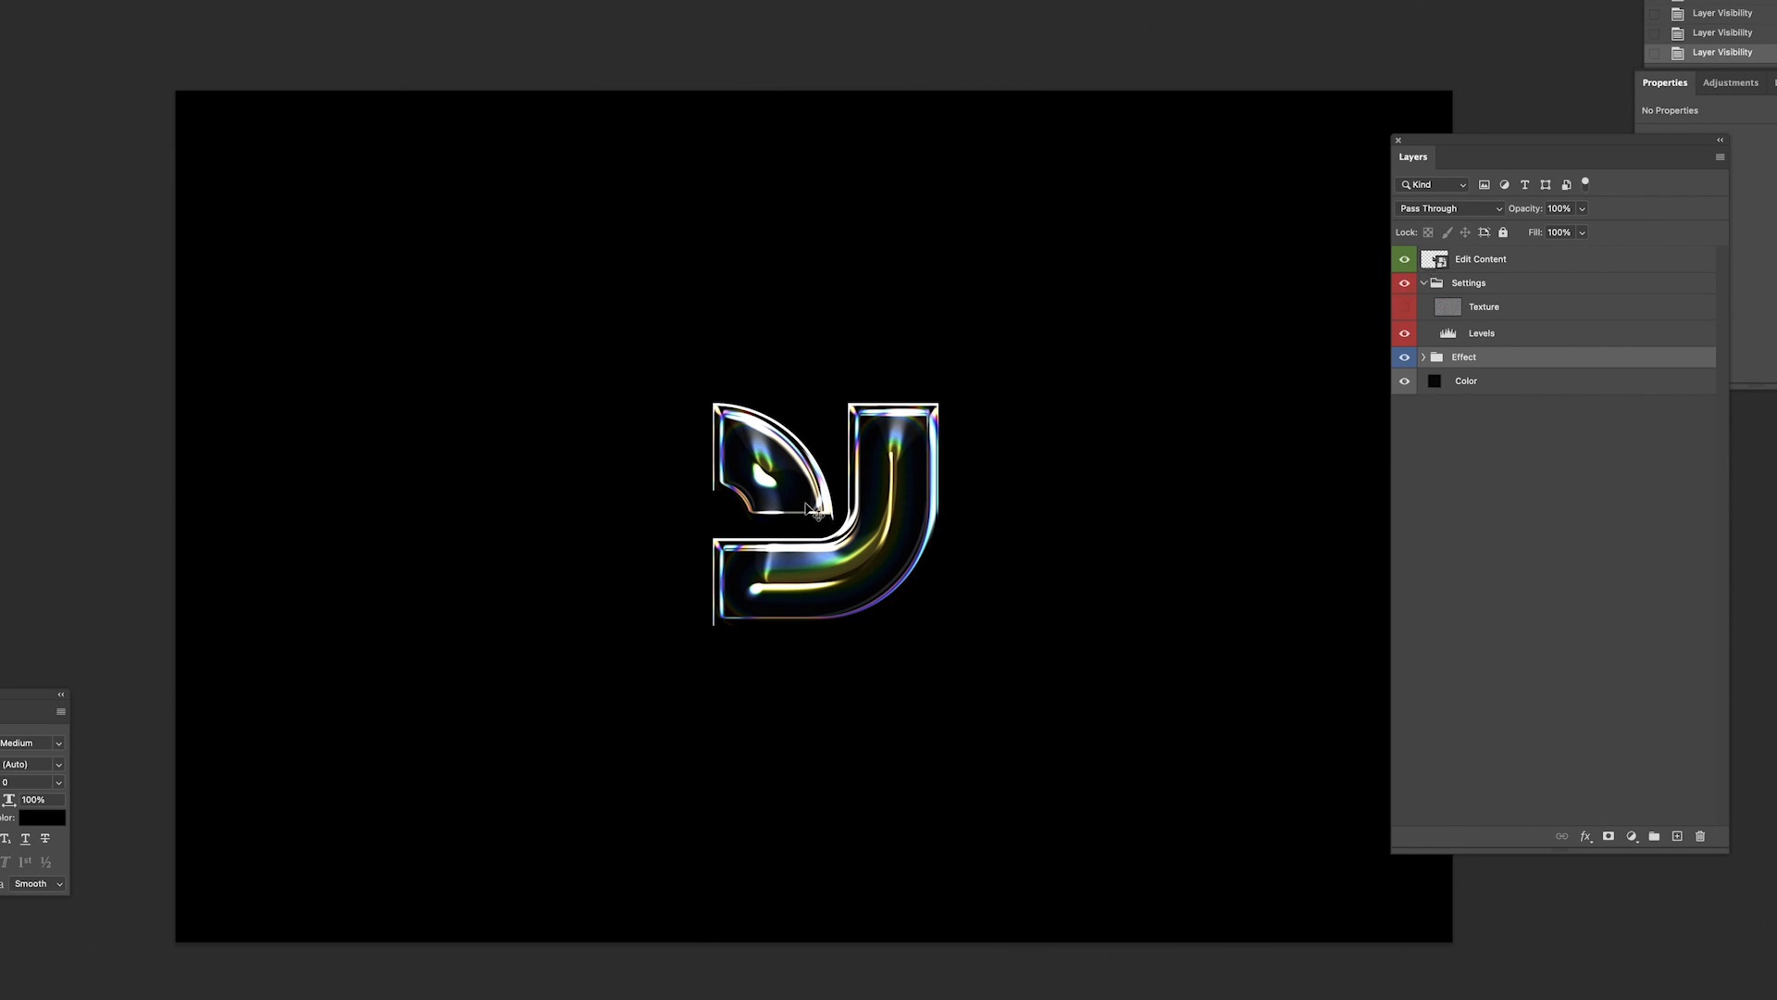
{"action": "mouse_move", "coordinate": [1516, 278]}
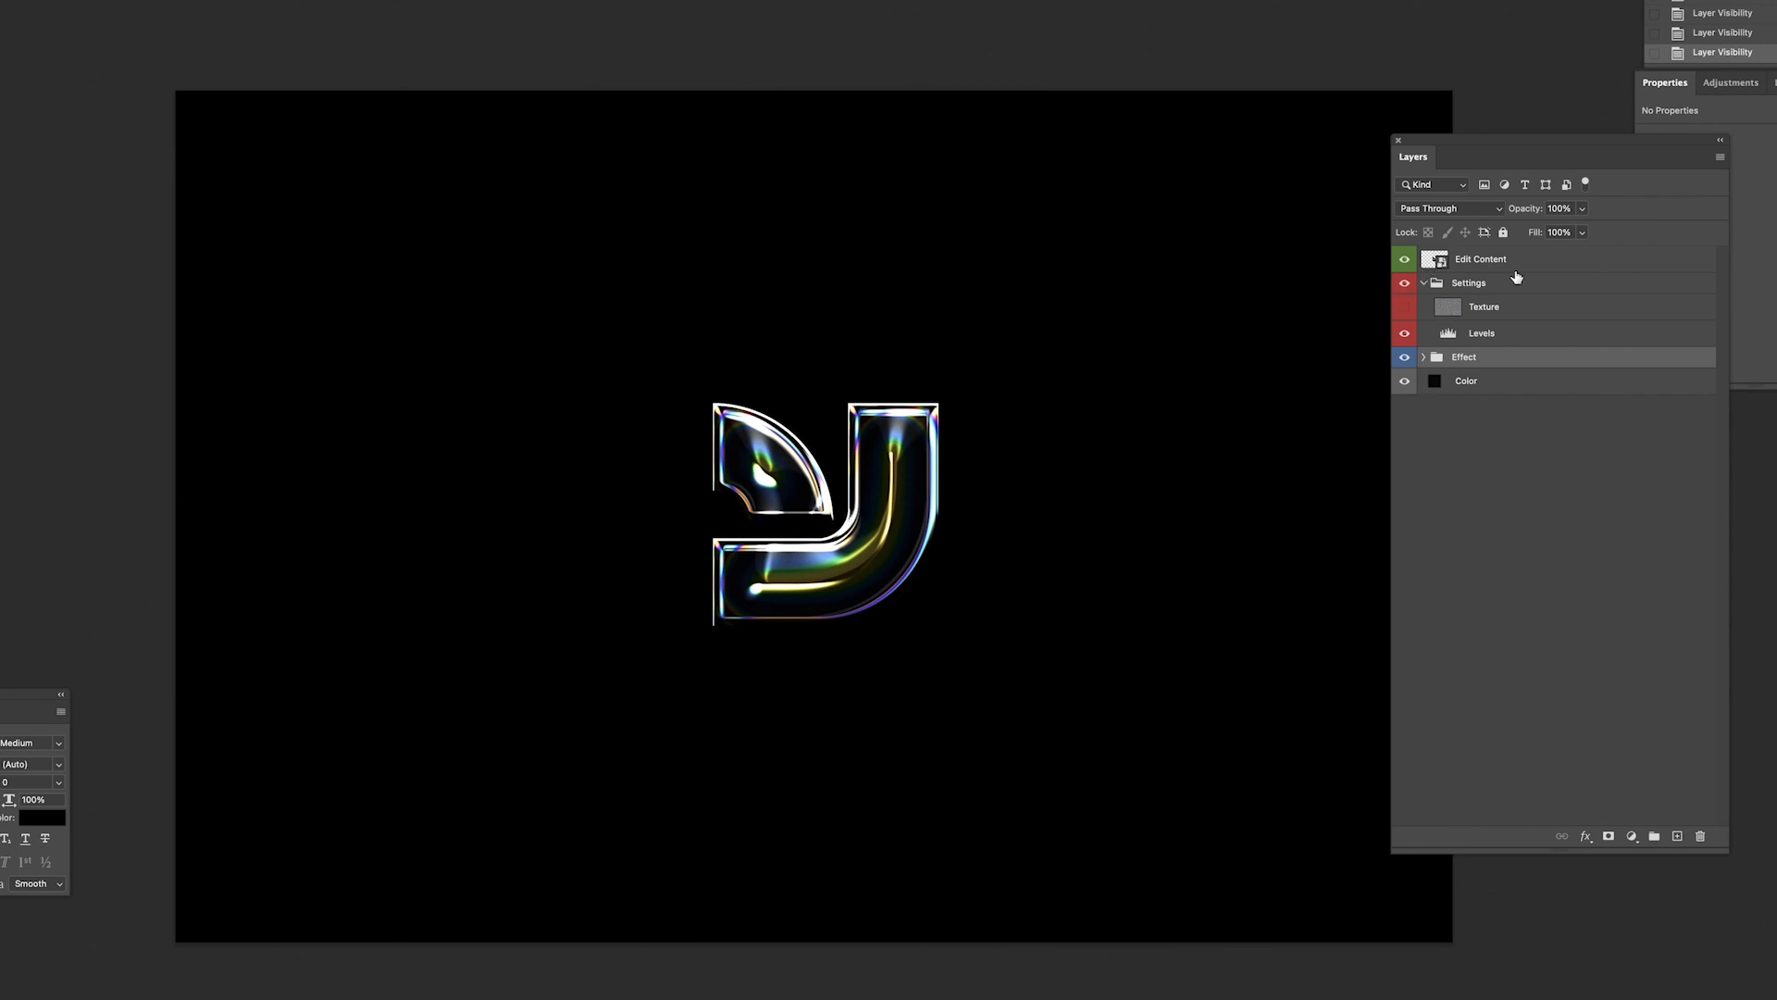
{"action": "left_click", "coordinate": [1424, 283]}
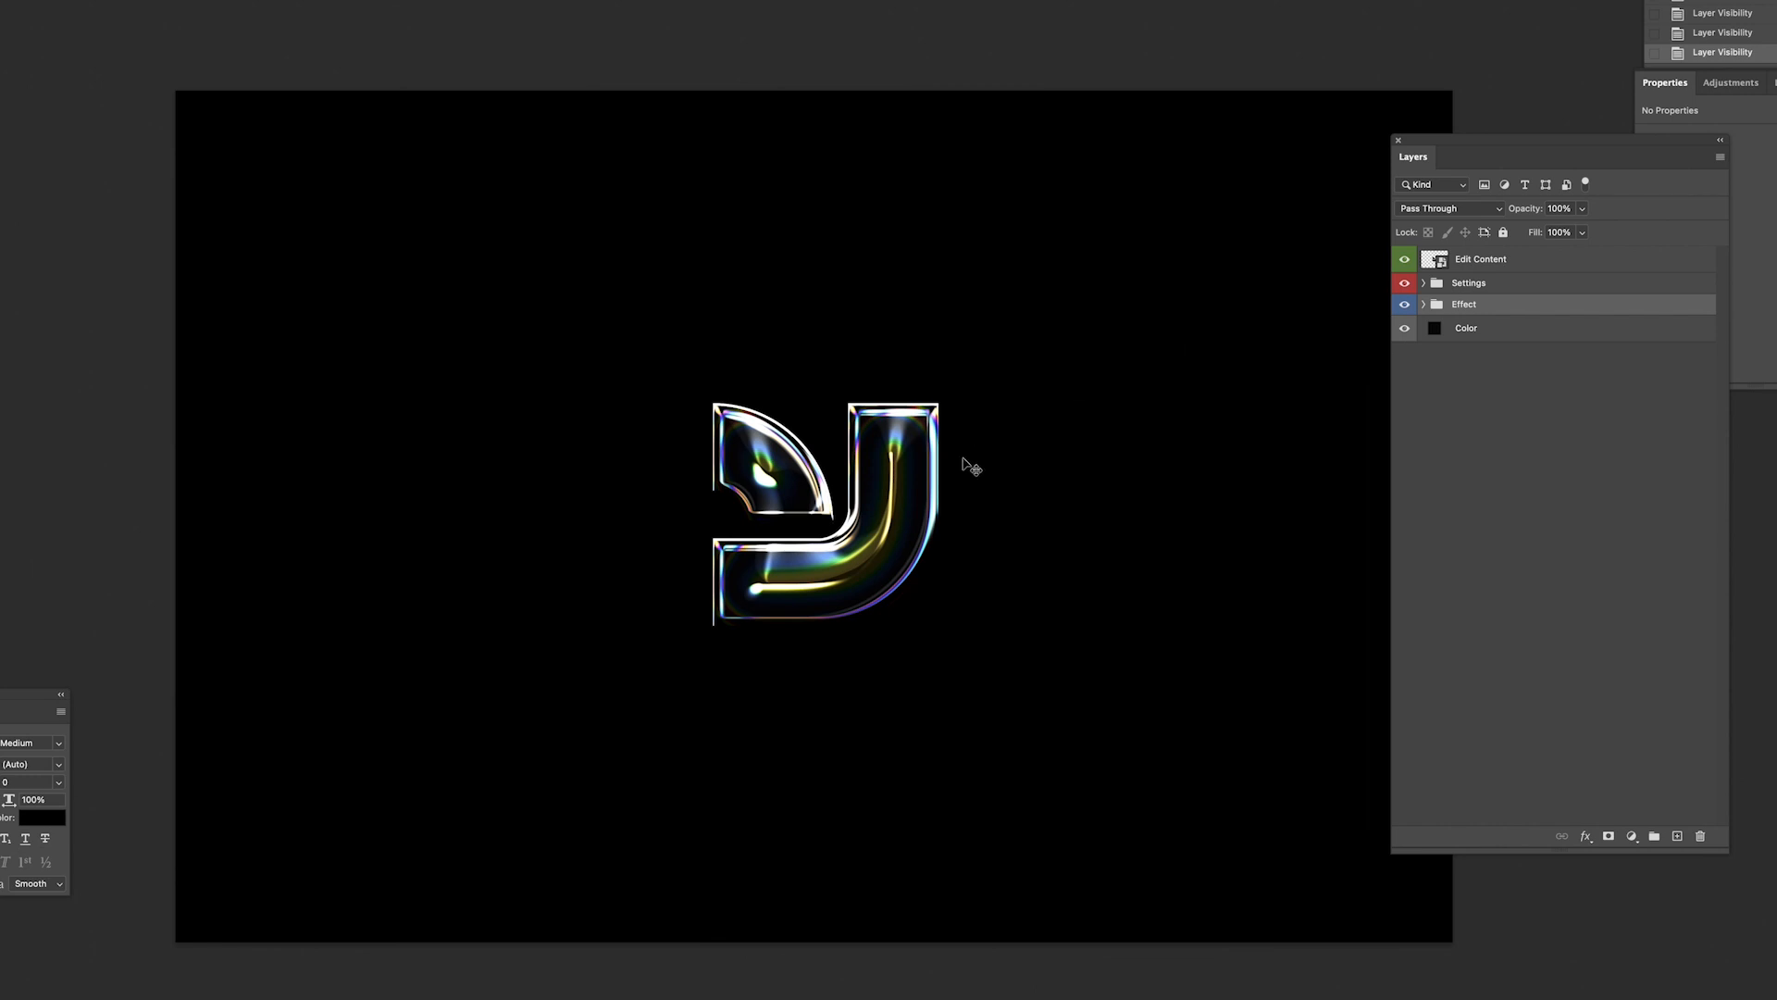
{"action": "mouse_move", "coordinate": [901, 464]}
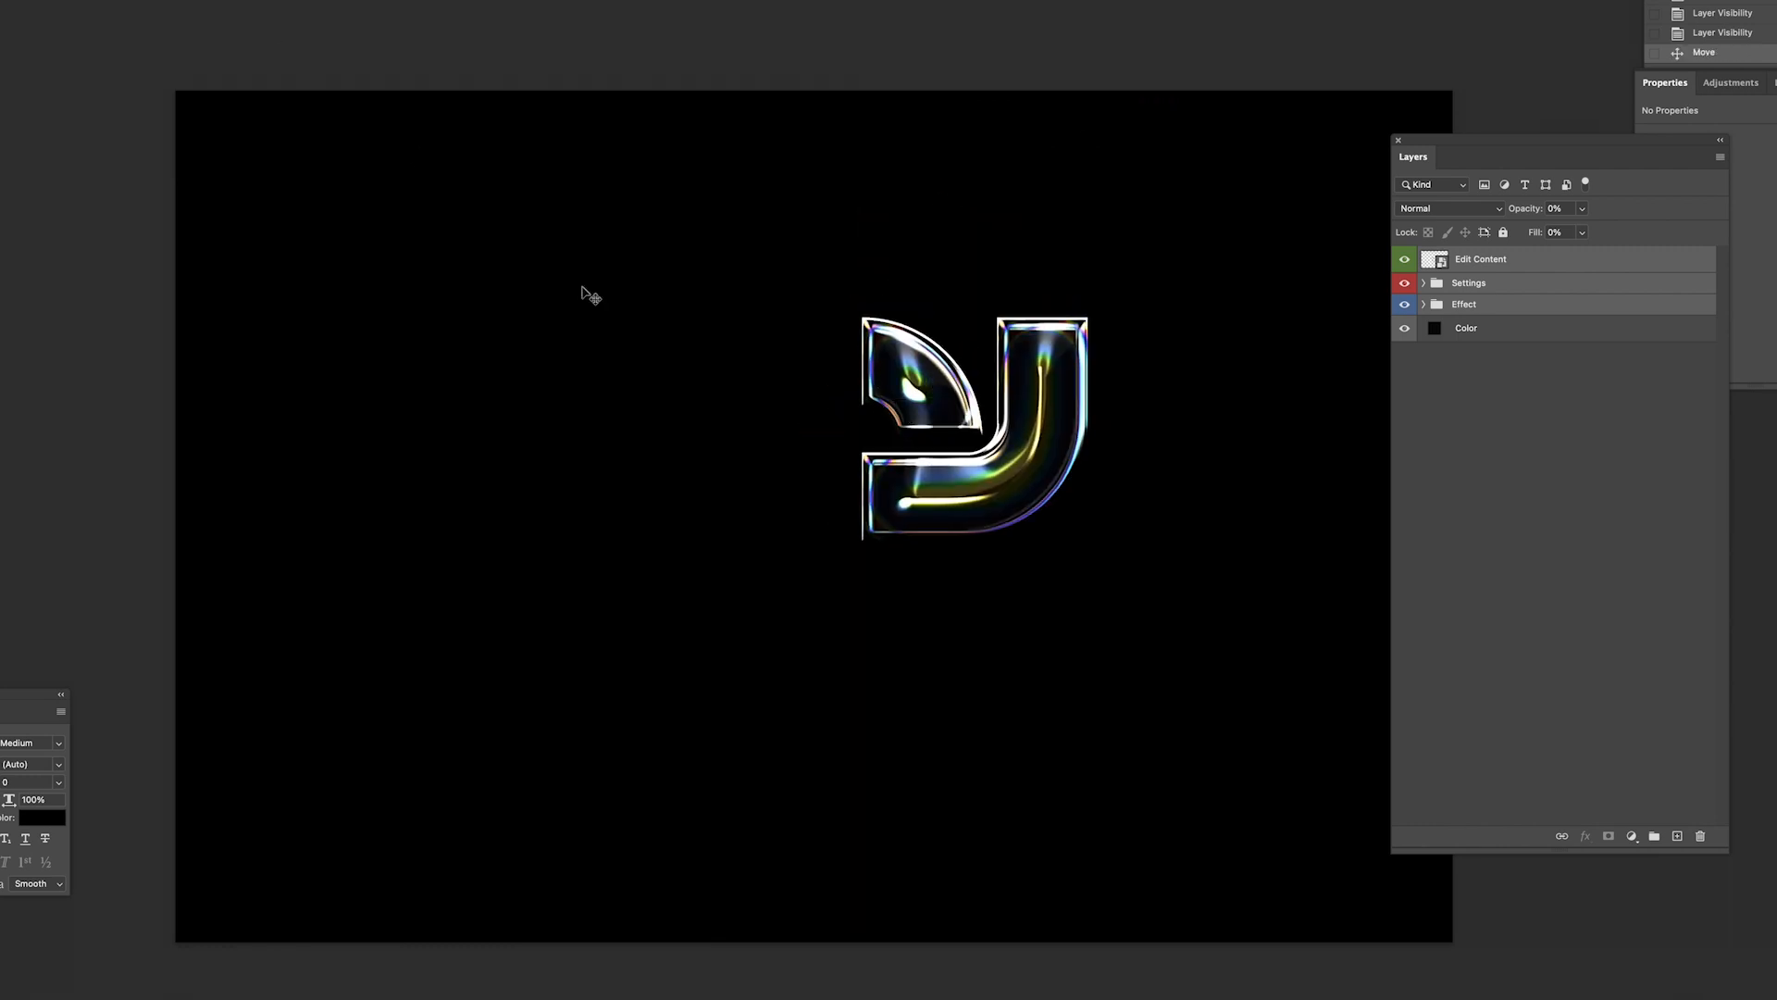
{"action": "mouse_move", "coordinate": [1296, 185]}
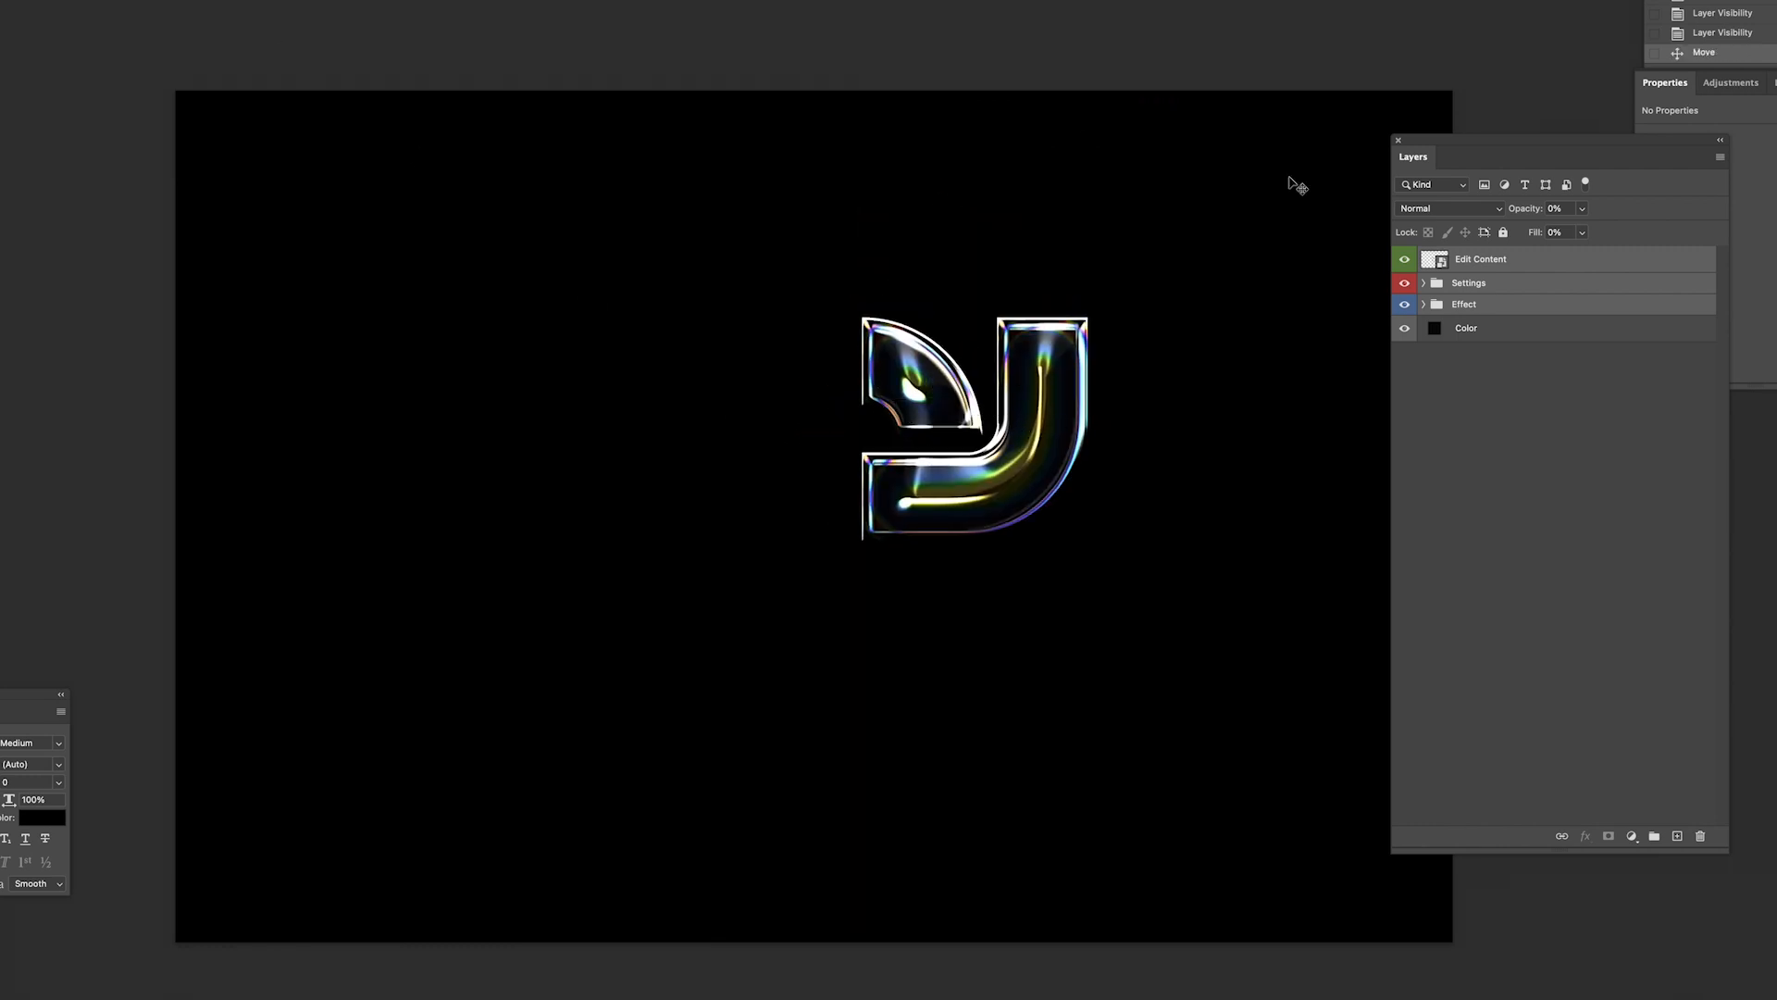